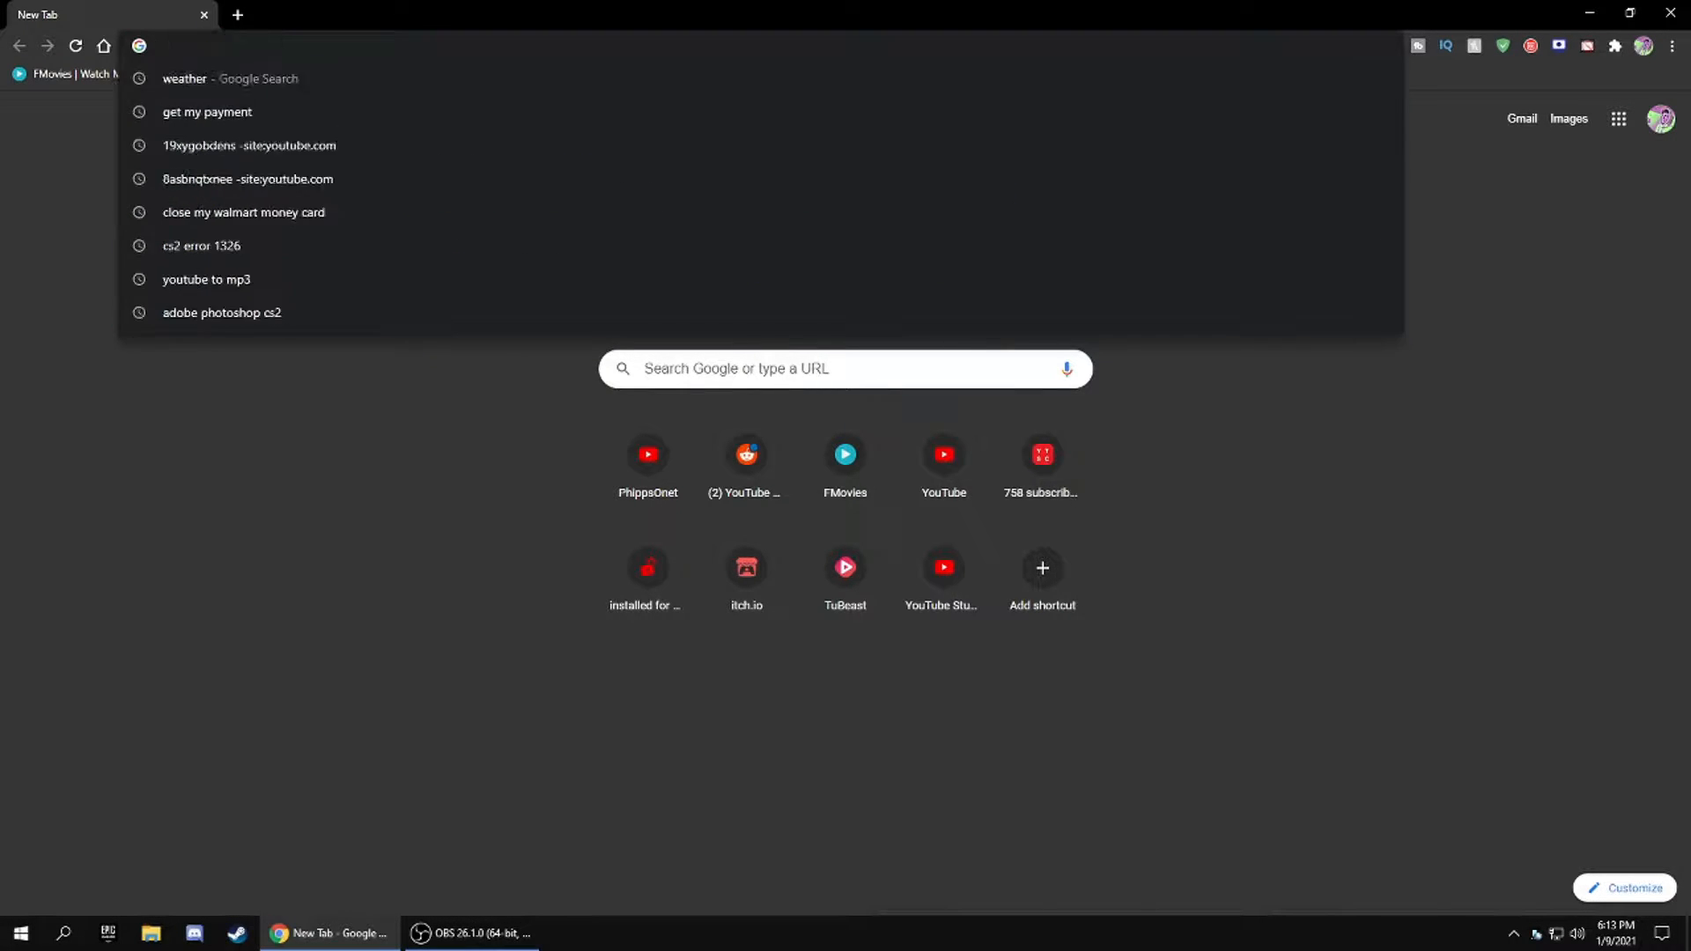
- Go to steamunlocked via the address bar and scroll through the homepage game listings
{"action": "type", "text": "steamuno"}
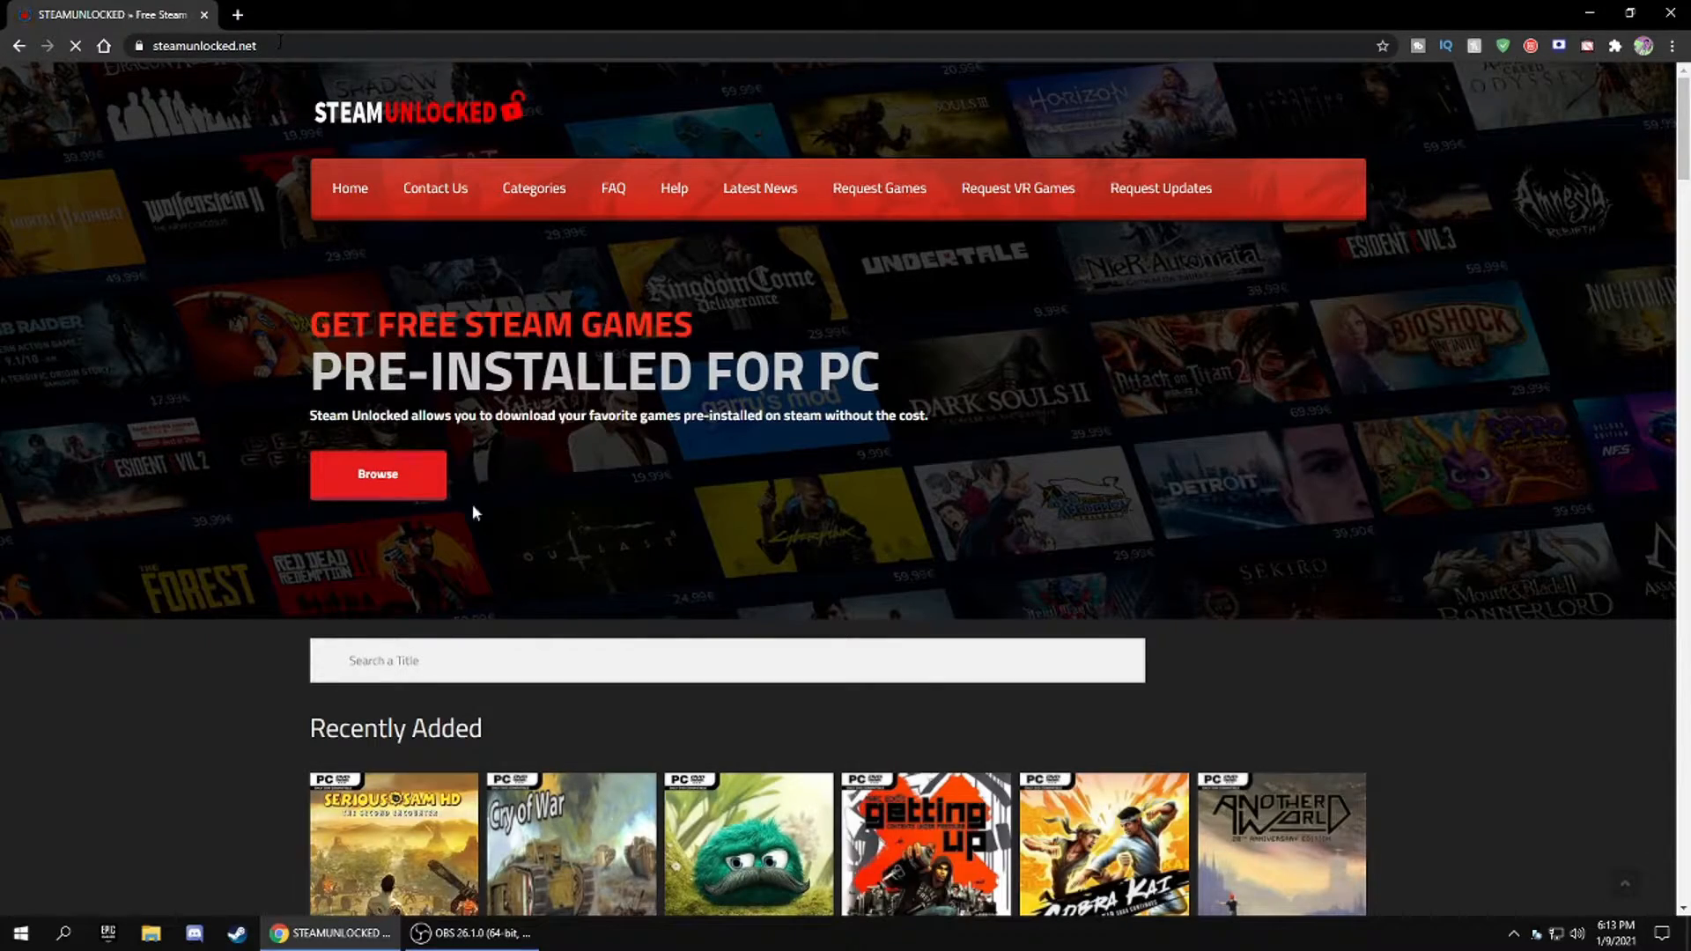
{"action": "scroll", "scroll_direction": "down", "scroll_amount": 3}
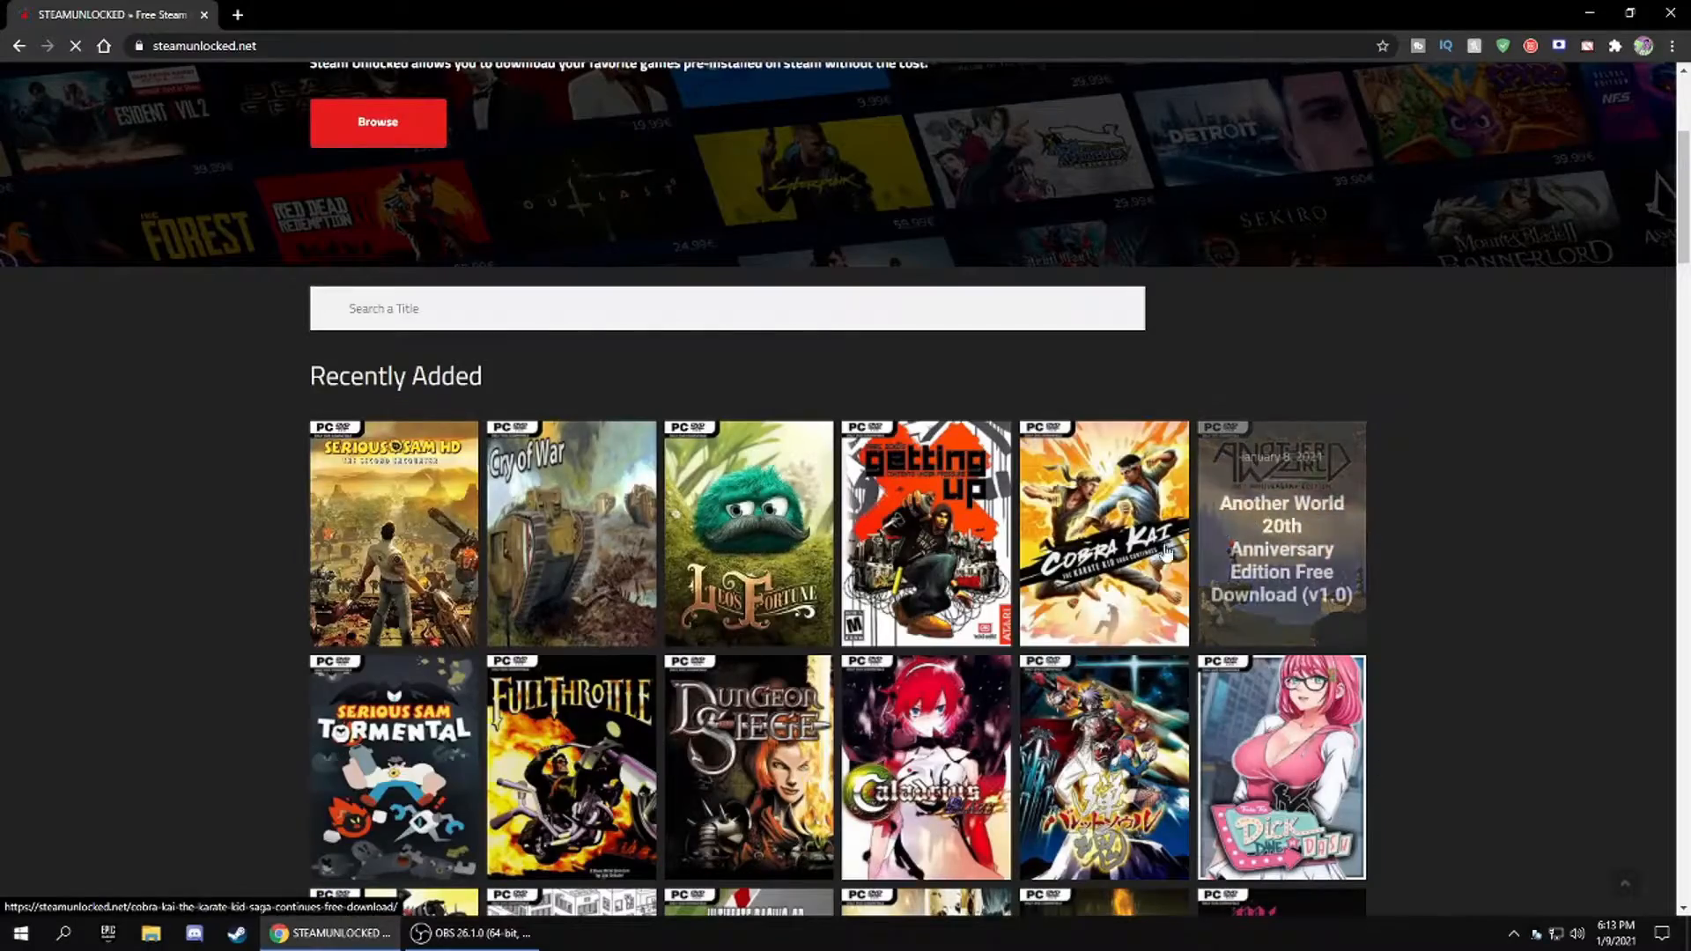
{"action": "scroll", "scroll_direction": "down", "scroll_amount": 3}
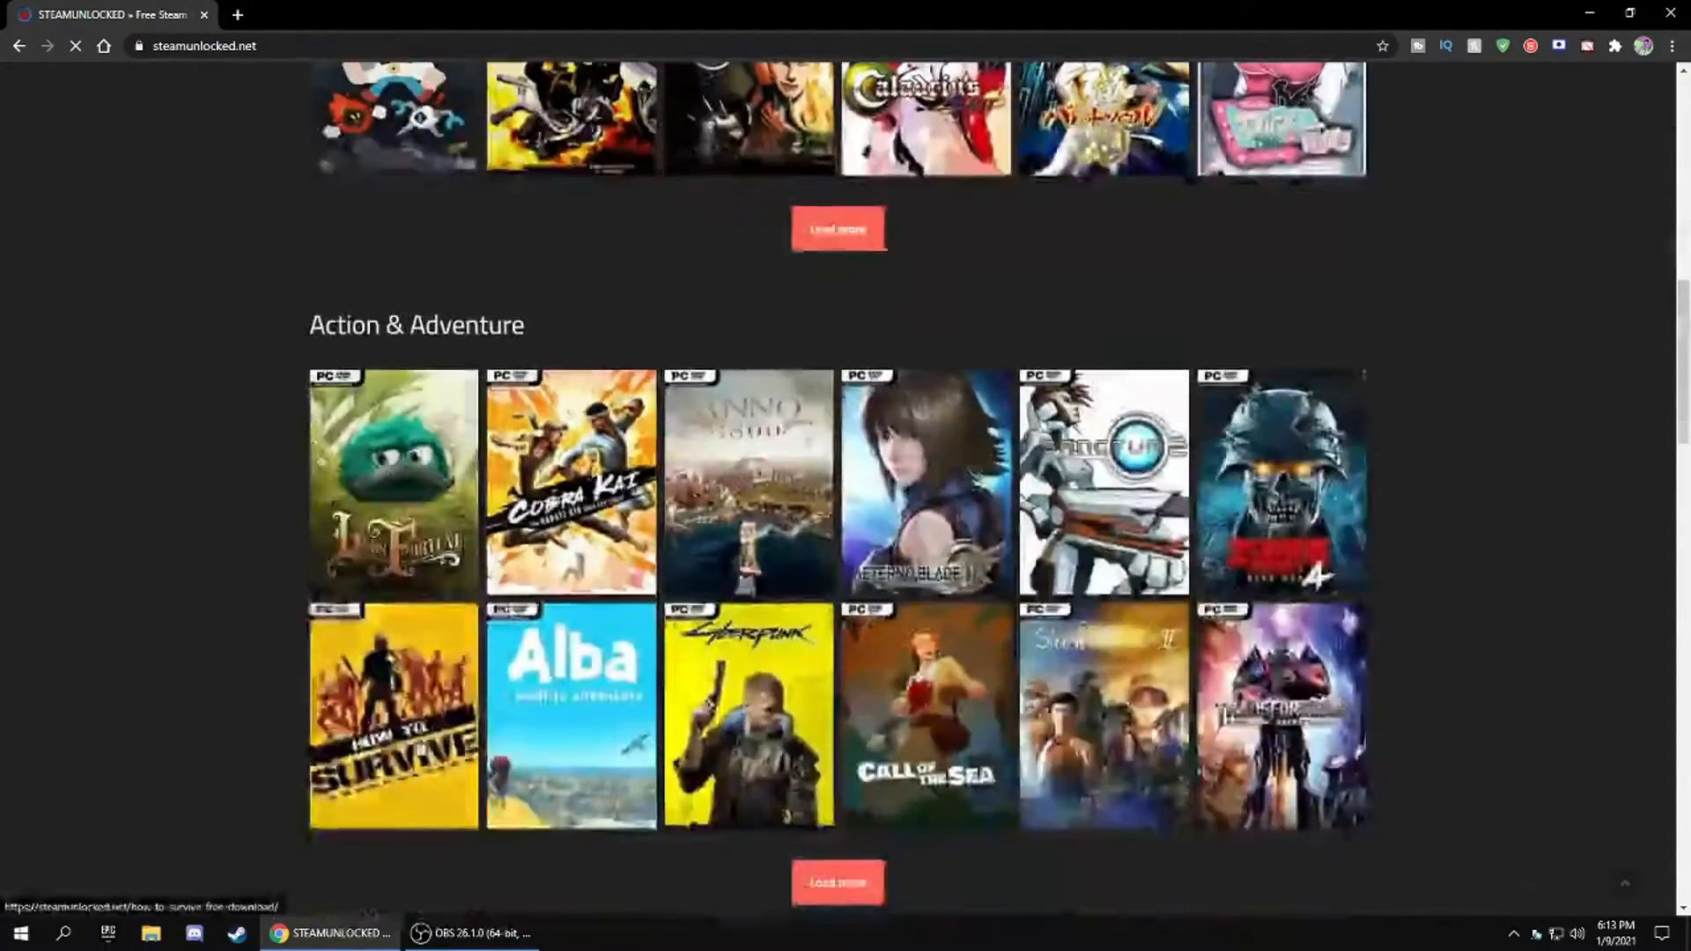
{"action": "scroll", "scroll_direction": "down", "scroll_amount": 3}
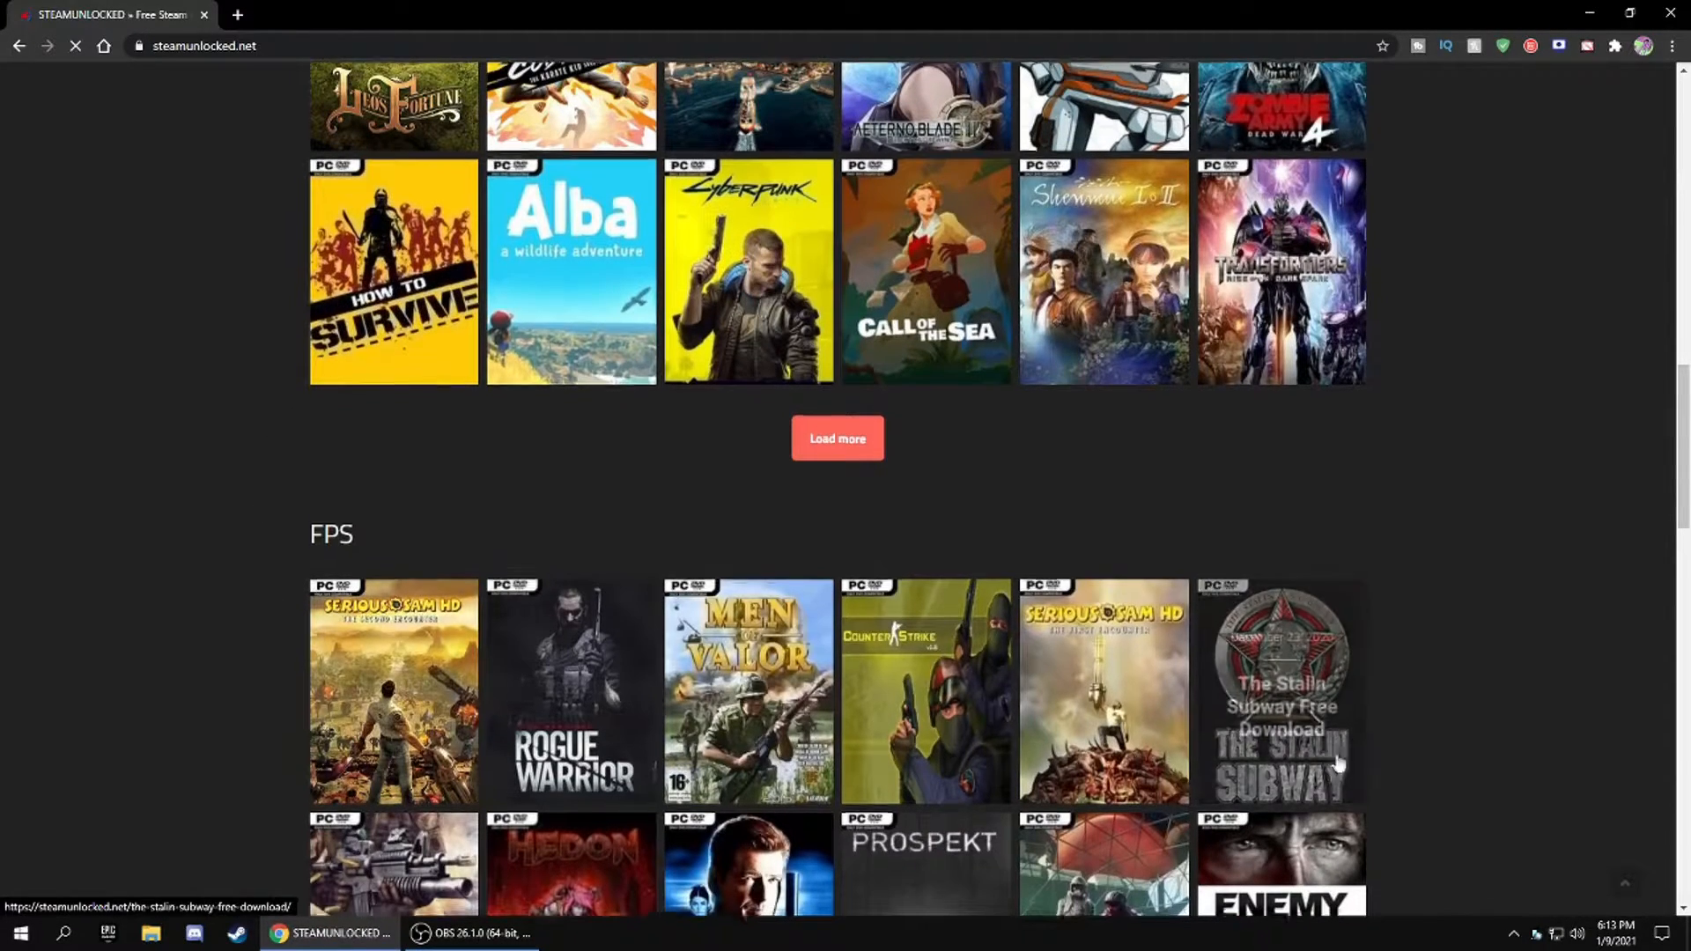
{"action": "scroll", "scroll_direction": "down", "scroll_amount": 3}
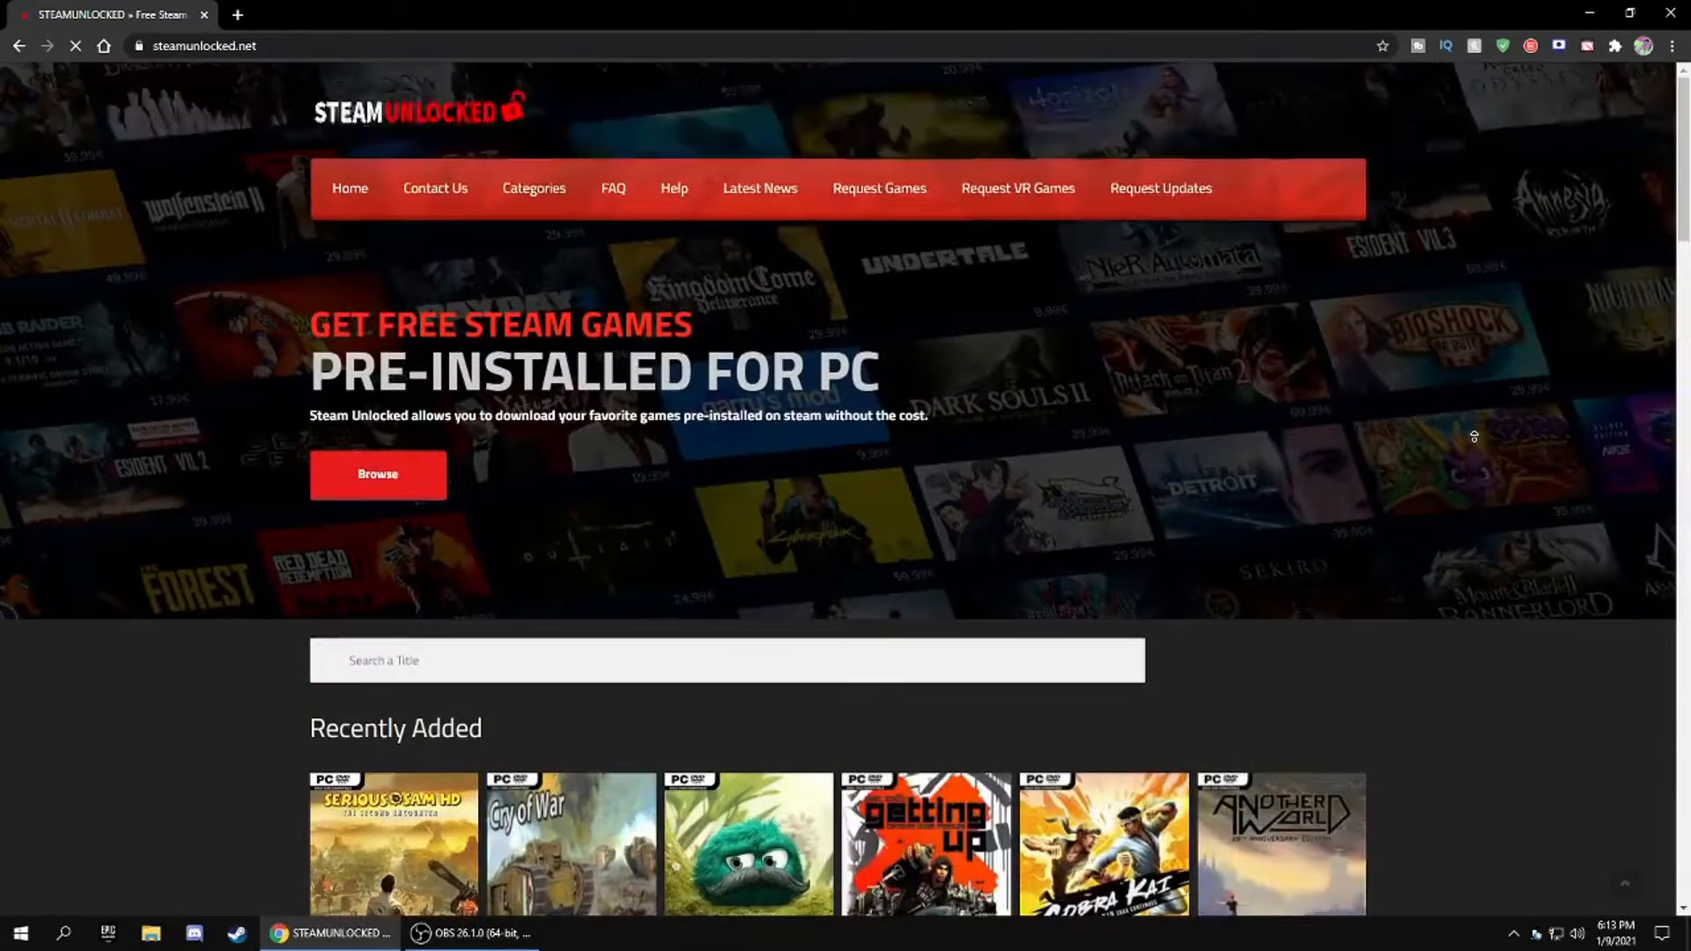
- Search the site for 'my su' and reach the My Summer Car download page
{"action": "left_click", "coordinate": [532, 188]}
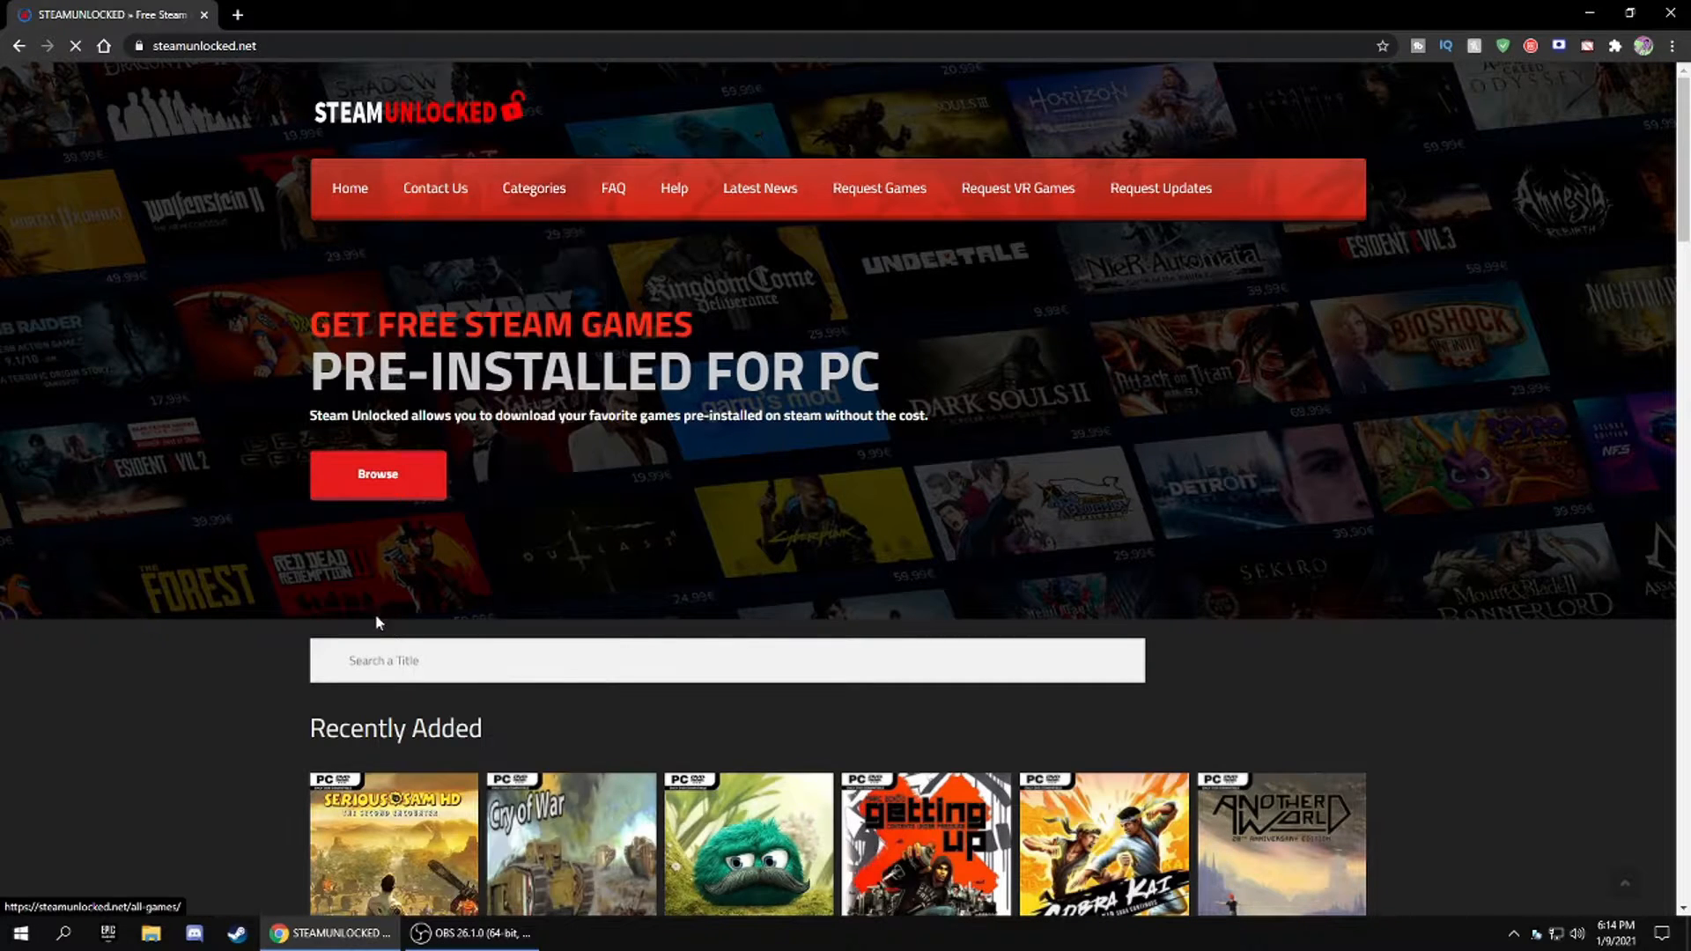
{"action": "left_click", "coordinate": [725, 660]}
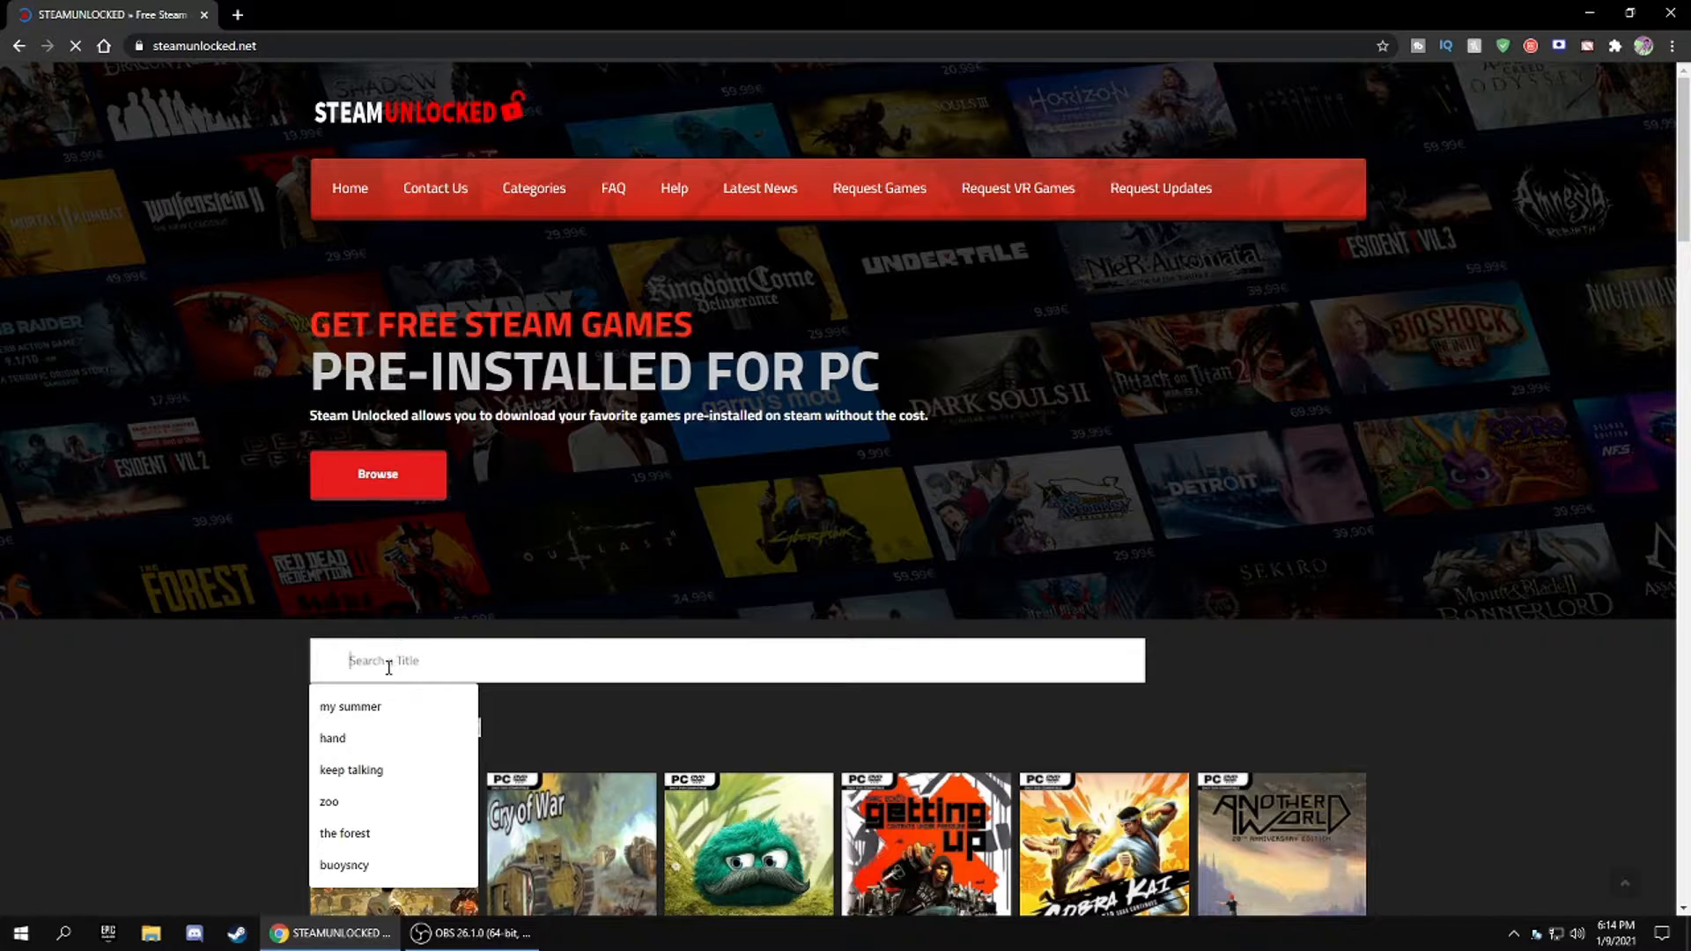
{"action": "type", "text": "my su"}
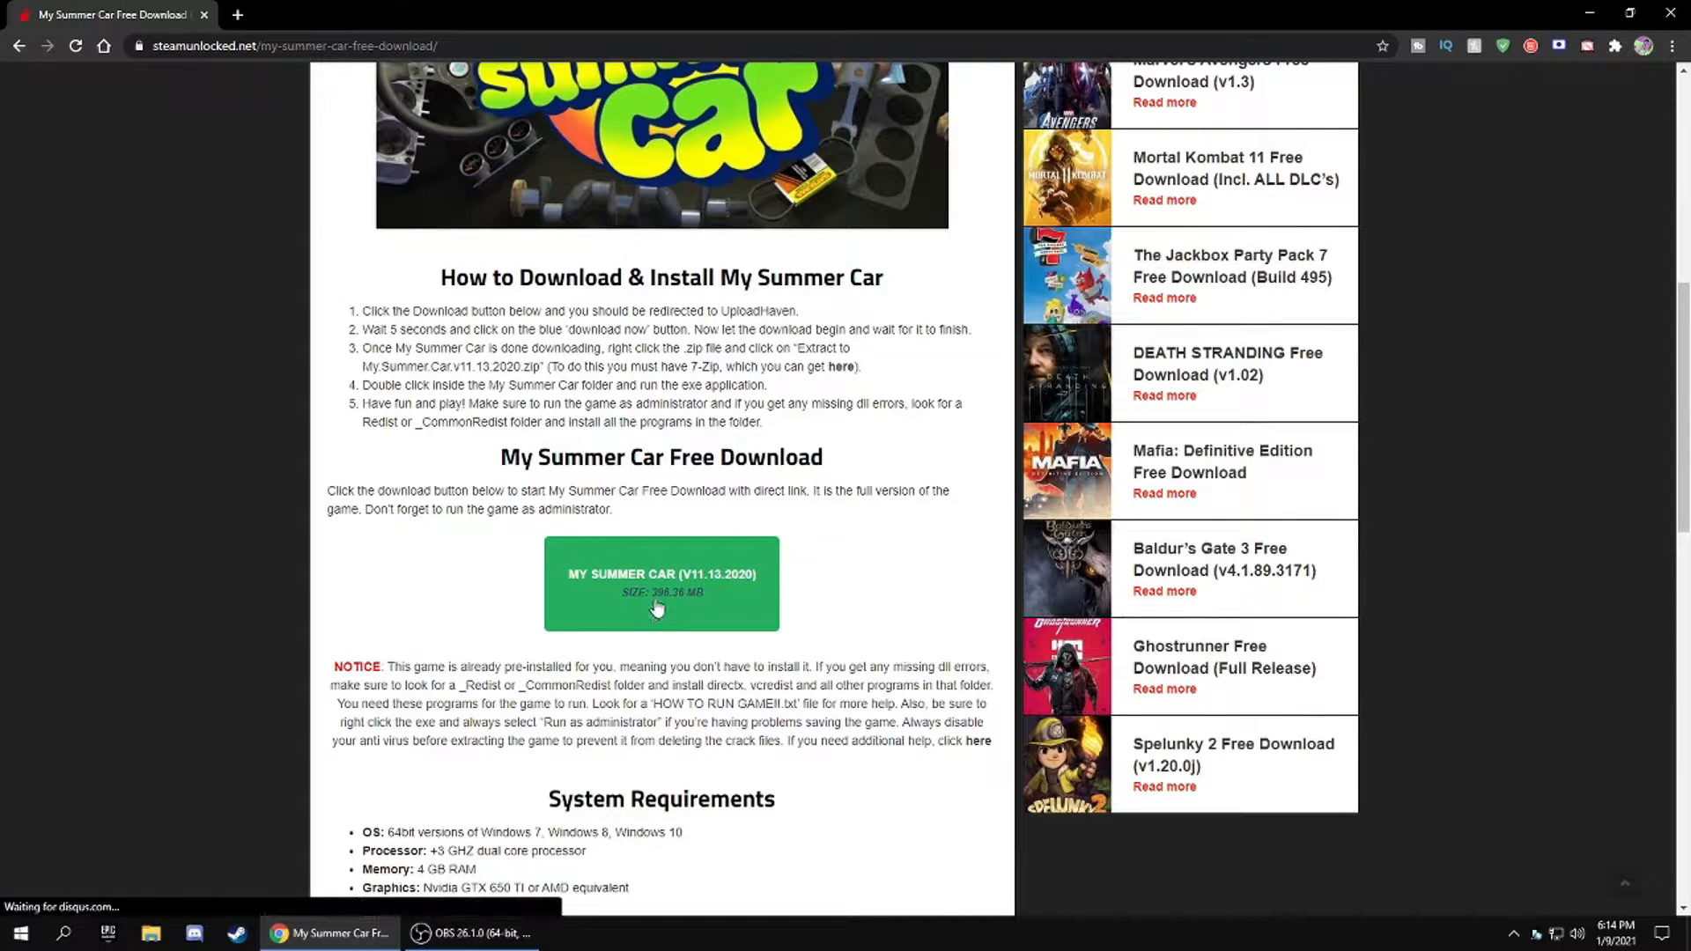
- Start the My Summer Car download and confirm 'Download Now' on UploadHaven for the ~396 MB zip
{"action": "left_click", "coordinate": [661, 583]}
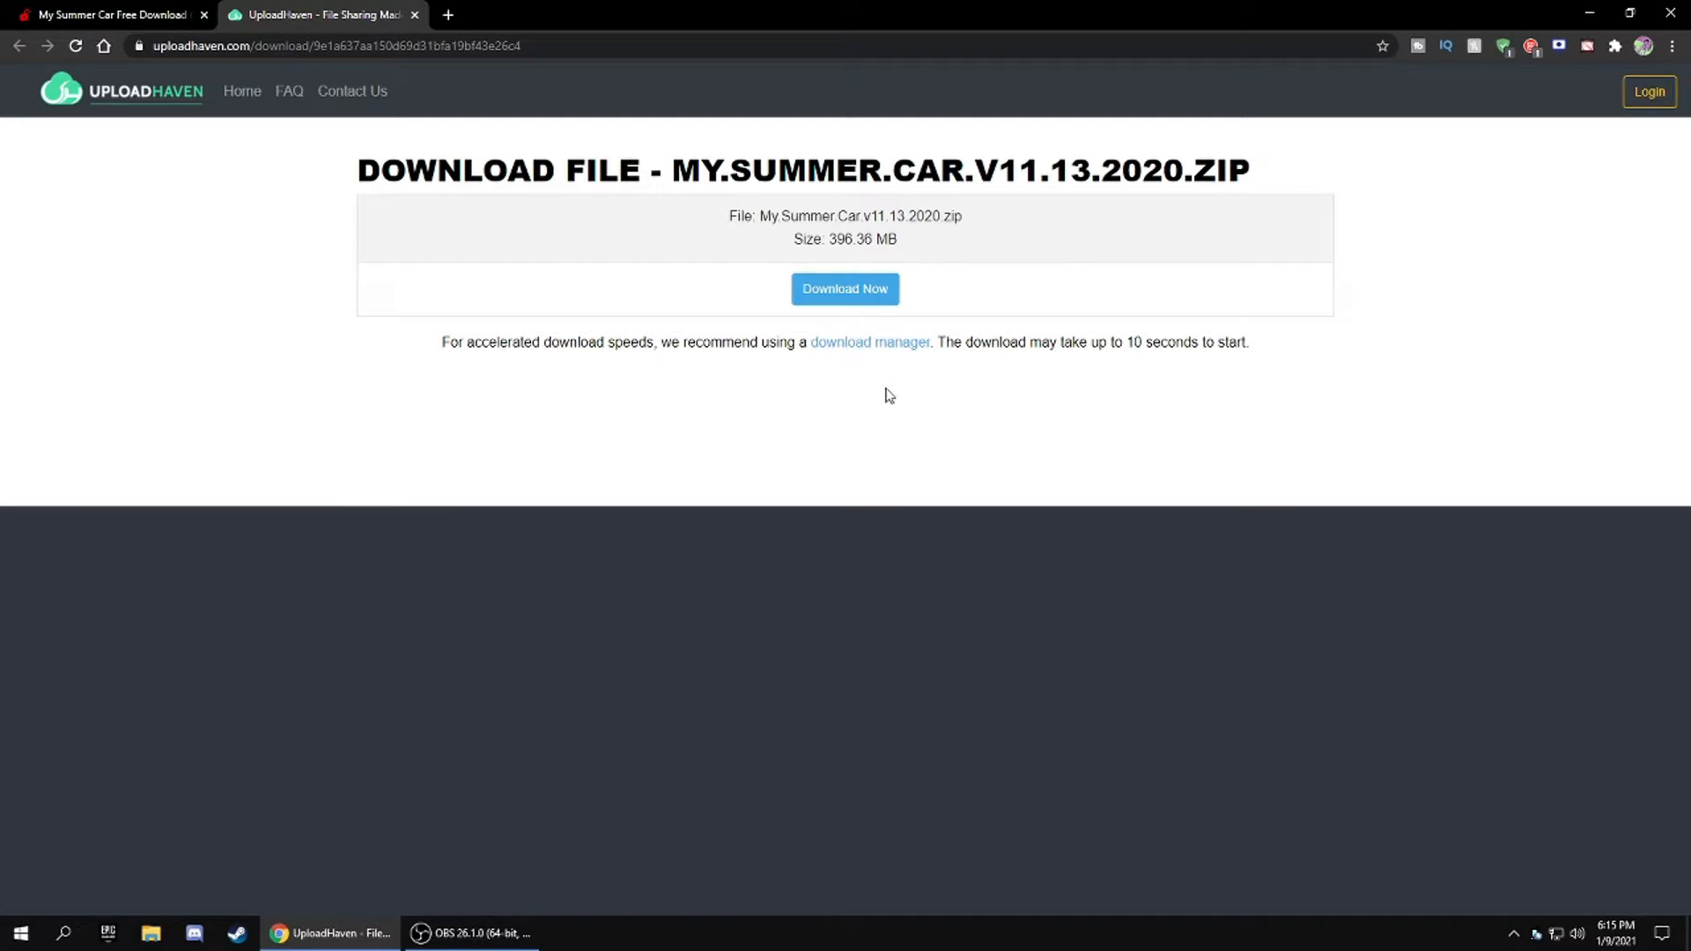
{"action": "left_click", "coordinate": [844, 289]}
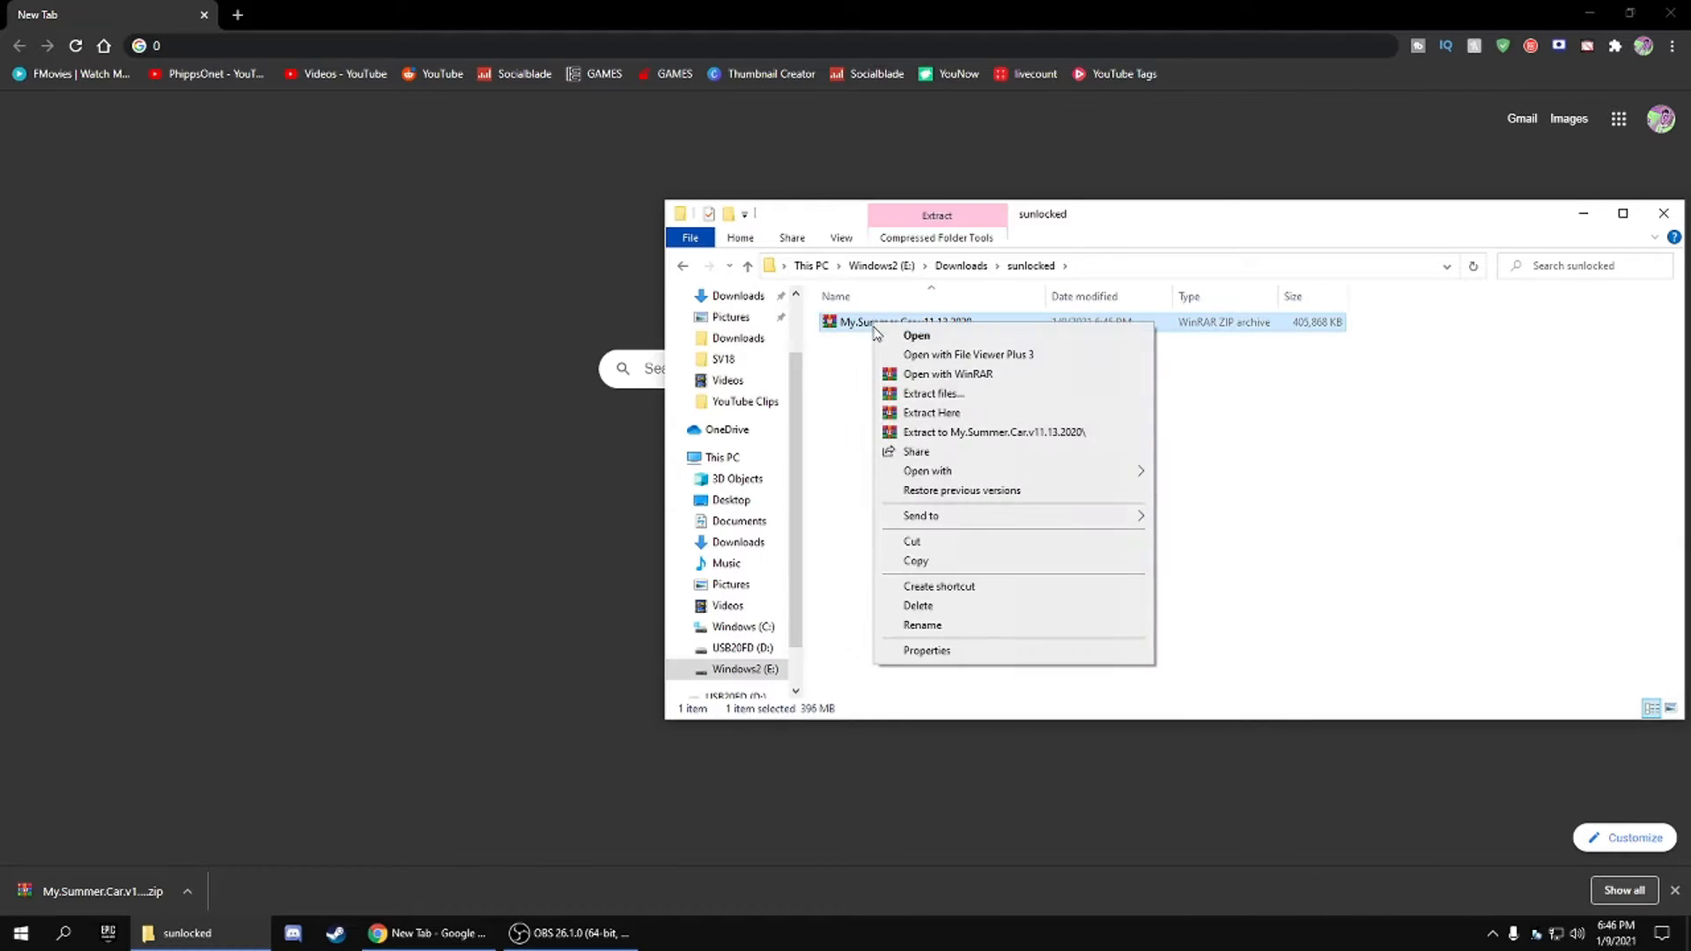
{"action": "mouse_move", "coordinate": [929, 412]}
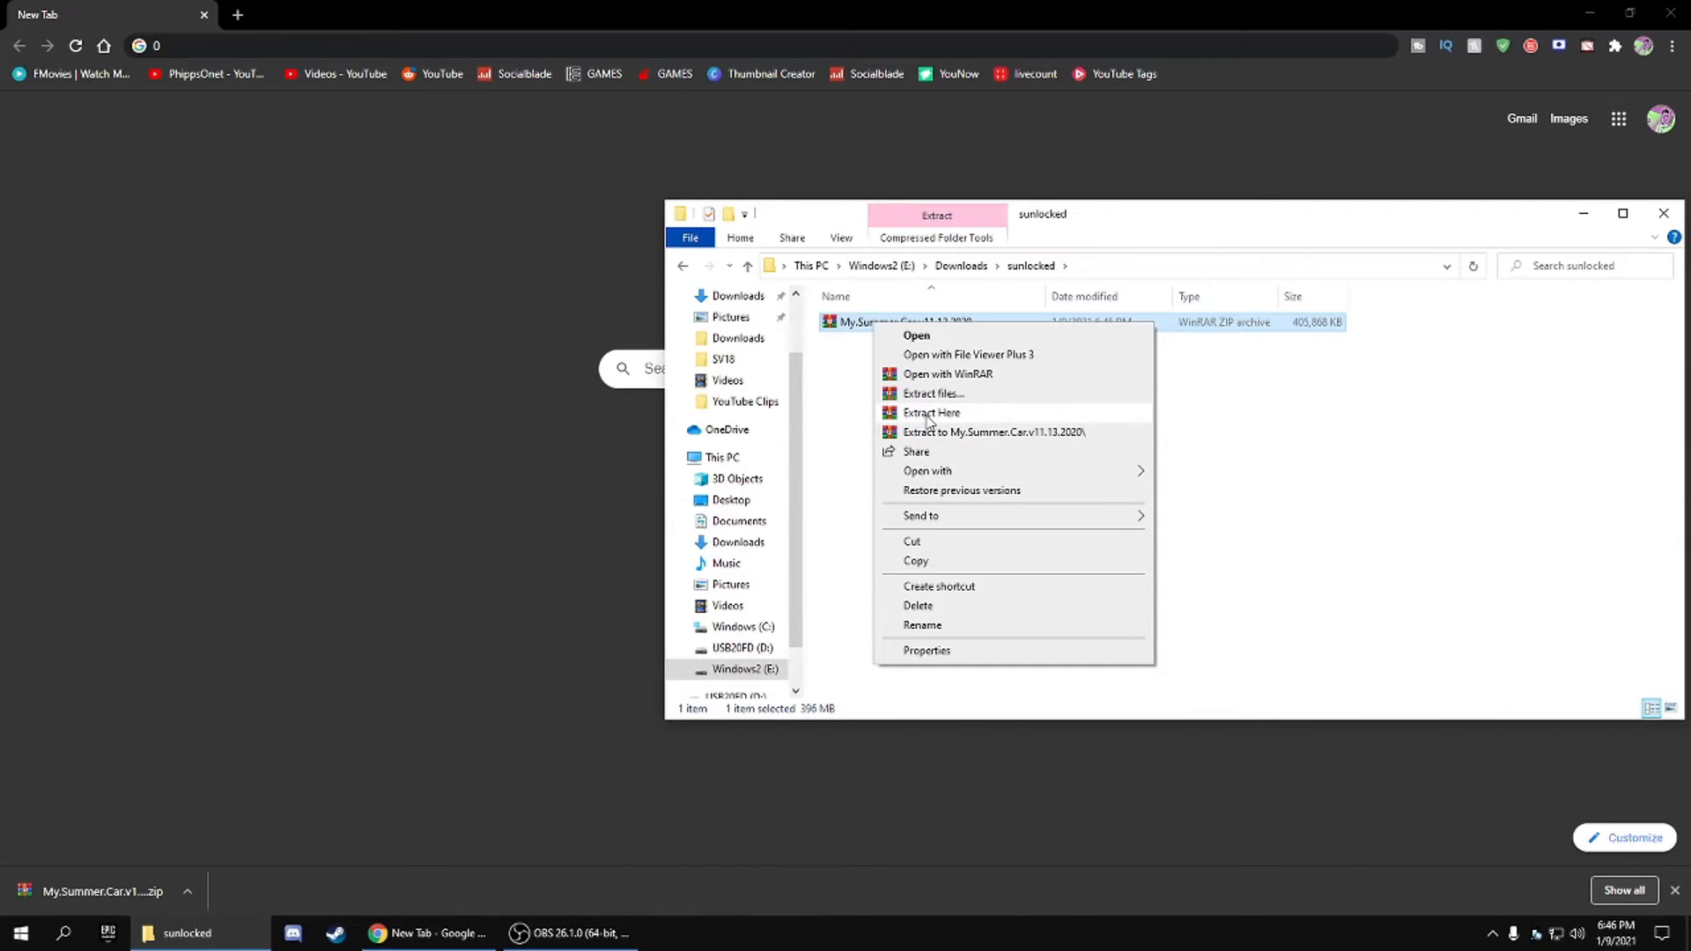
- Extract the zip here, enter the My.Summer.Car.v11.13.2020 folder and select mysummercar.exe
{"action": "left_click", "coordinate": [932, 412]}
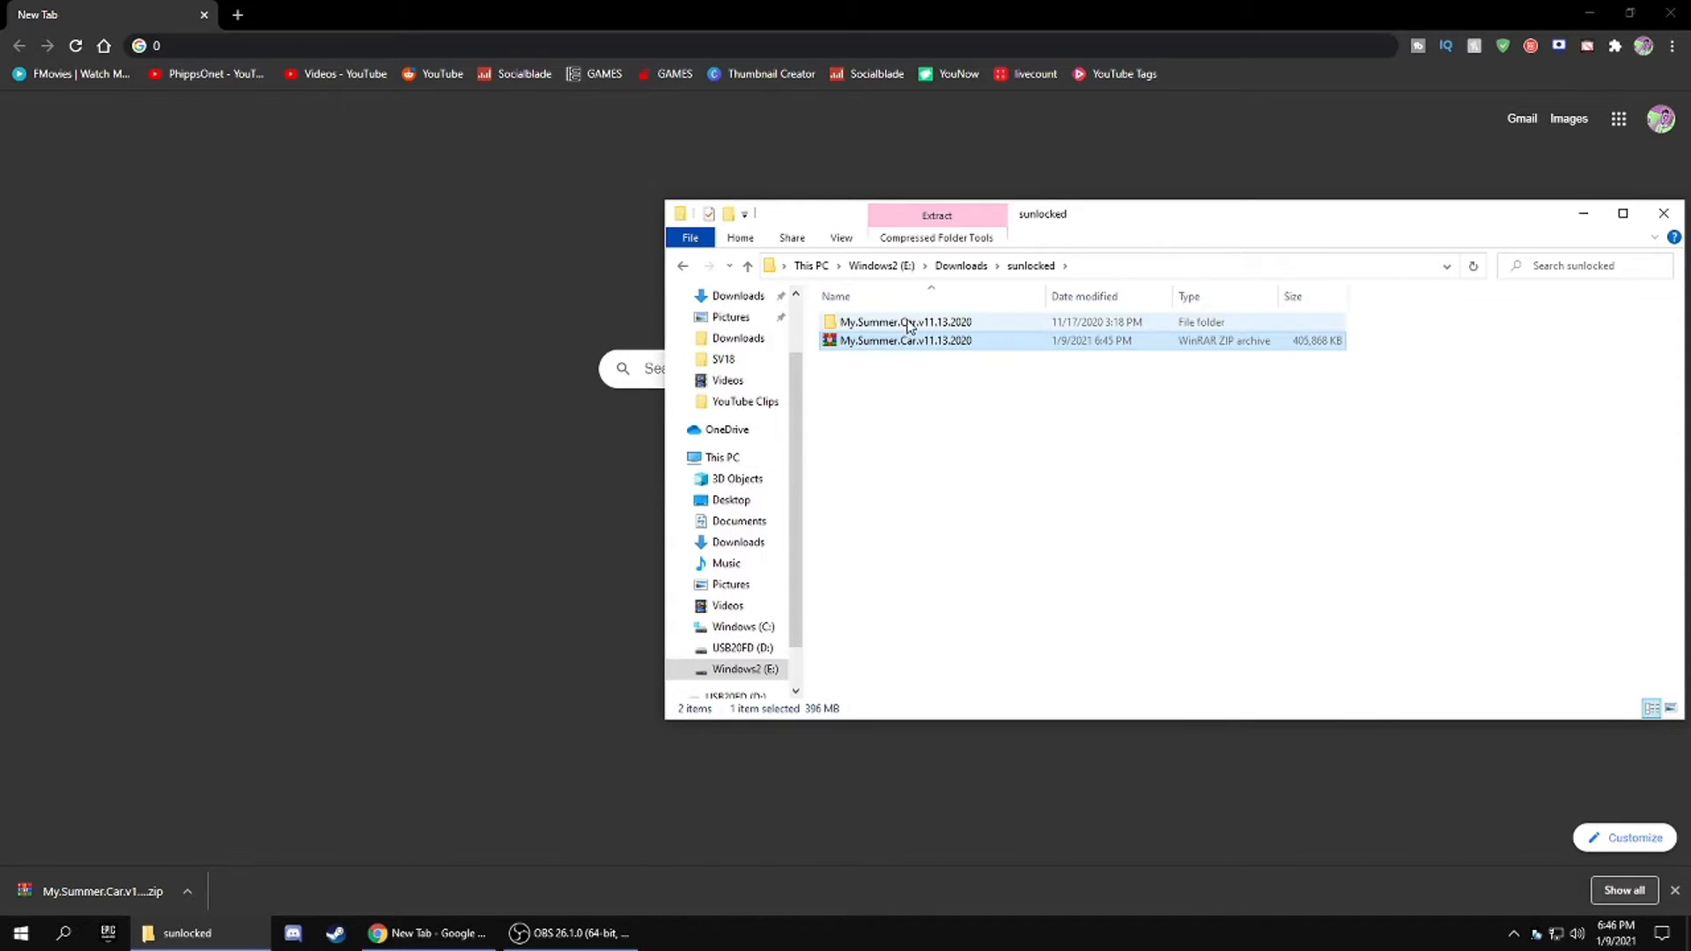
{"action": "double_click", "coordinate": [903, 320]}
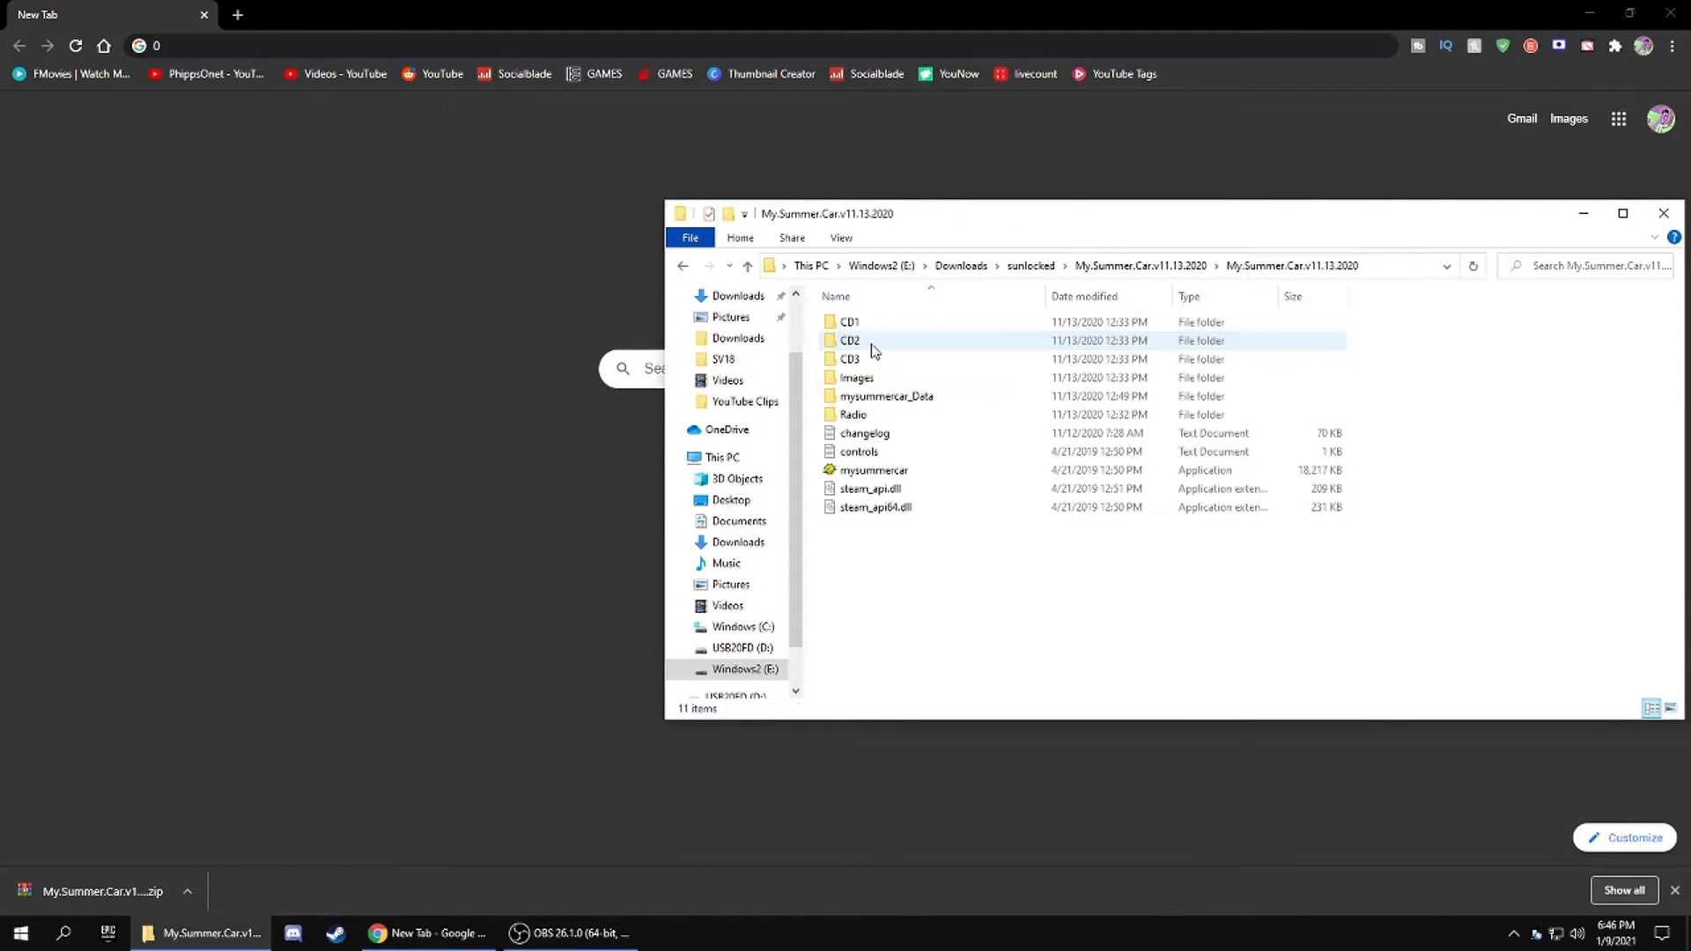
{"action": "left_click", "coordinate": [873, 471]}
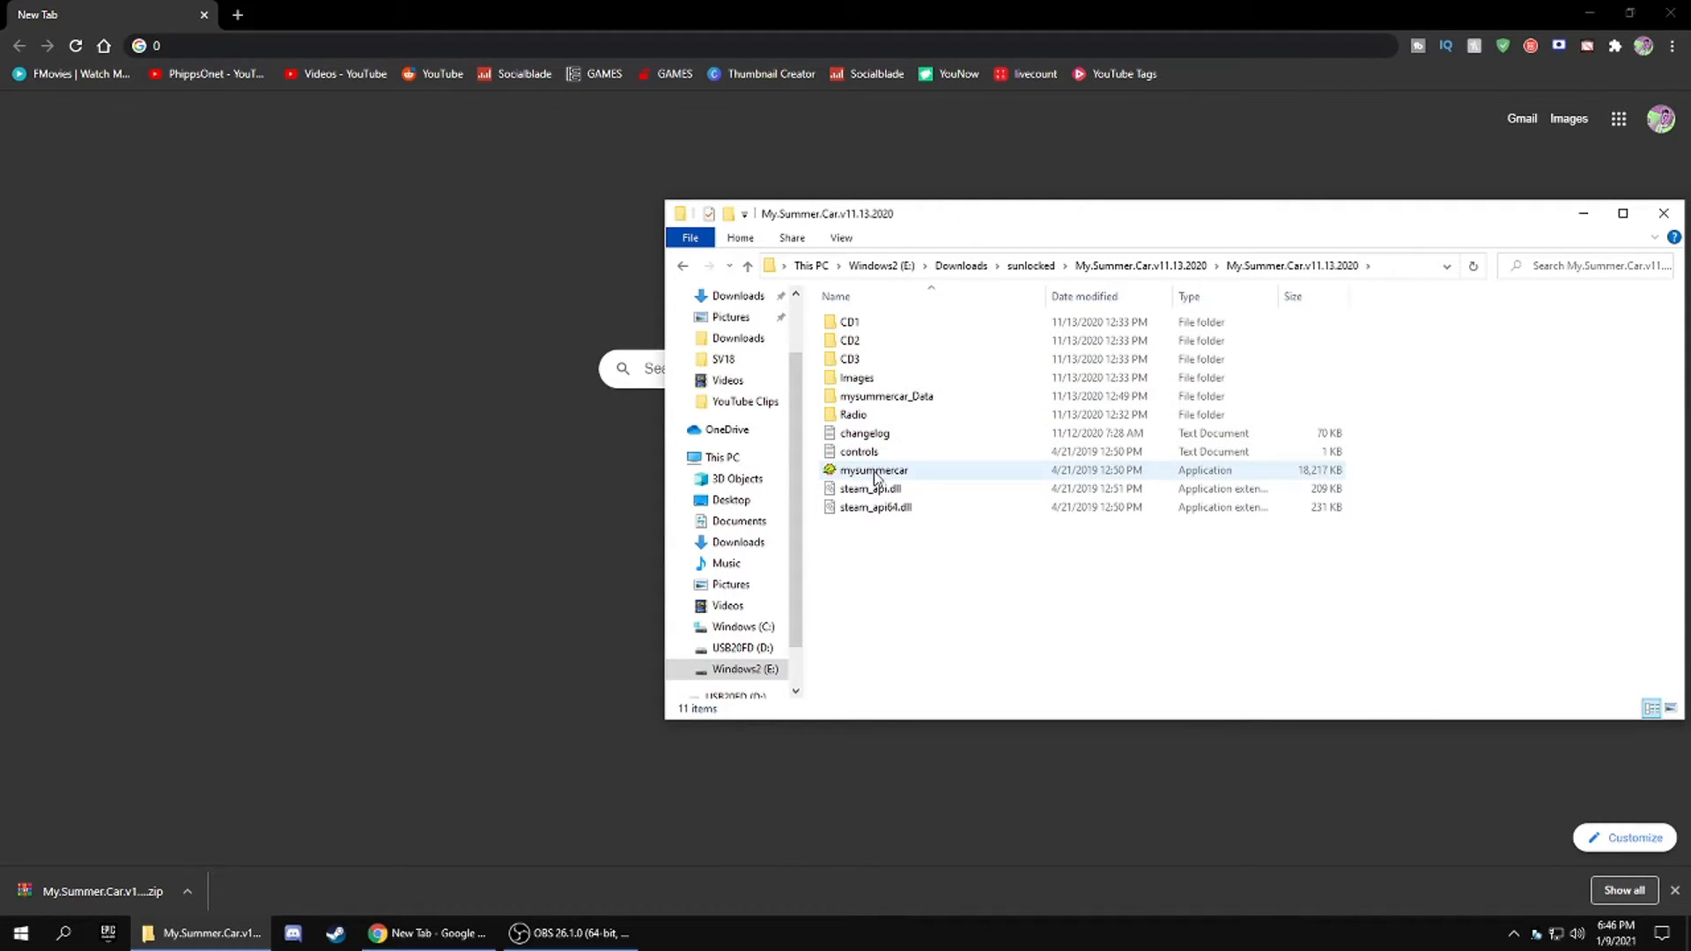
{"action": "left_click", "coordinate": [868, 488]}
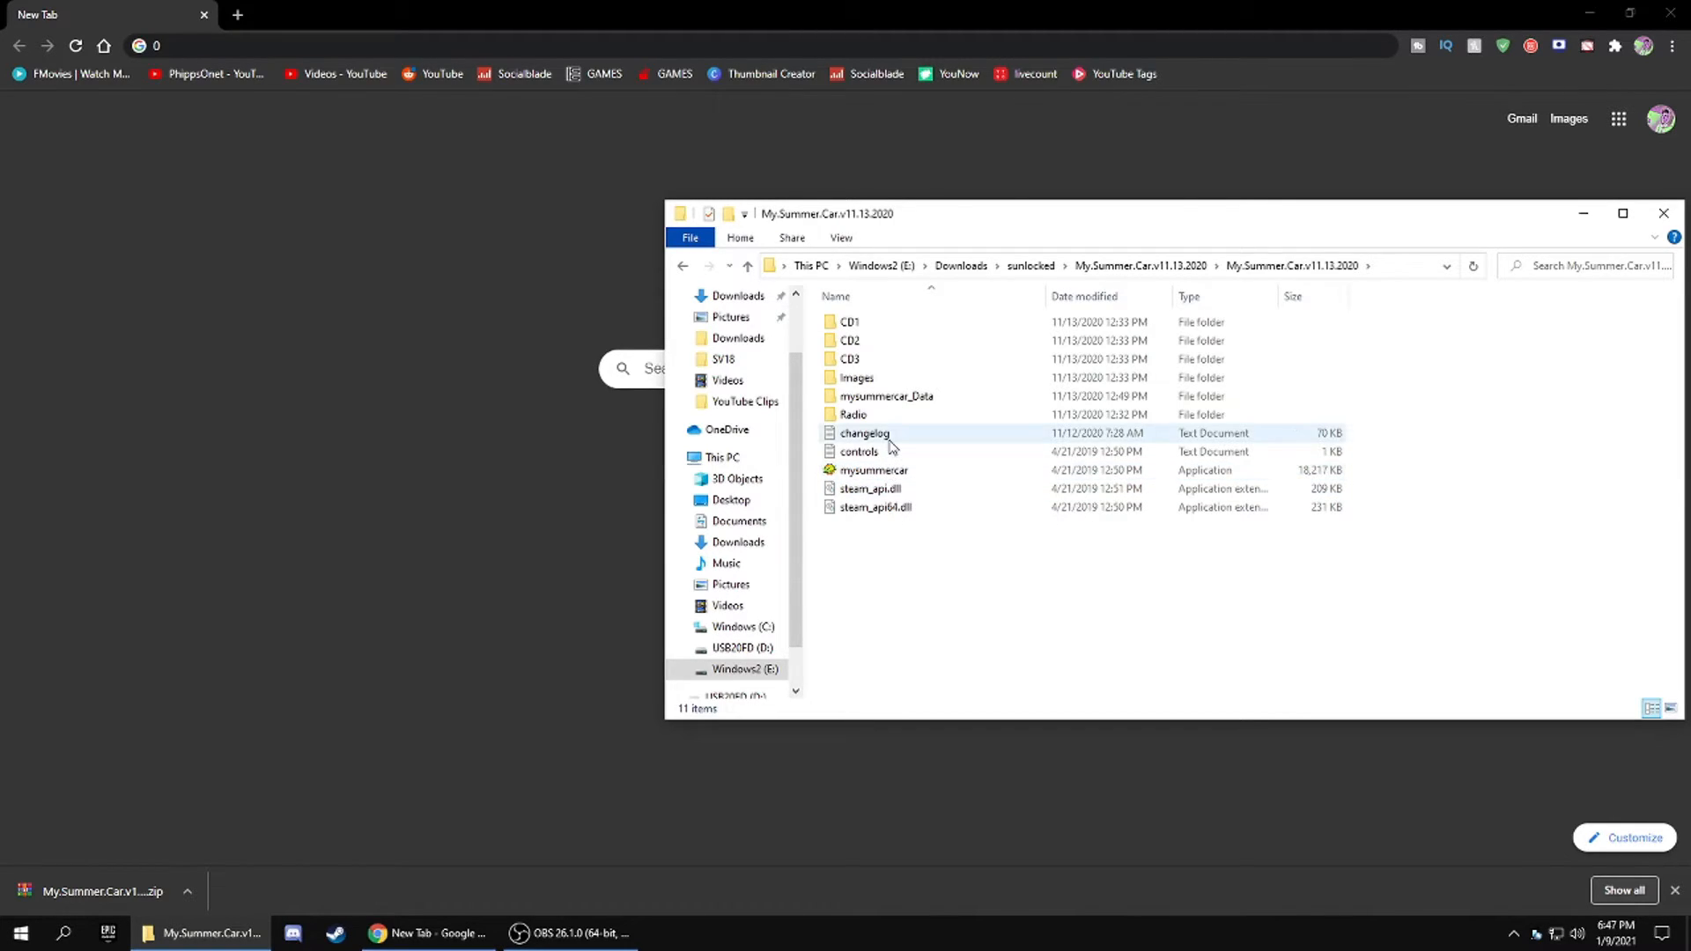
{"action": "left_click", "coordinate": [874, 468]}
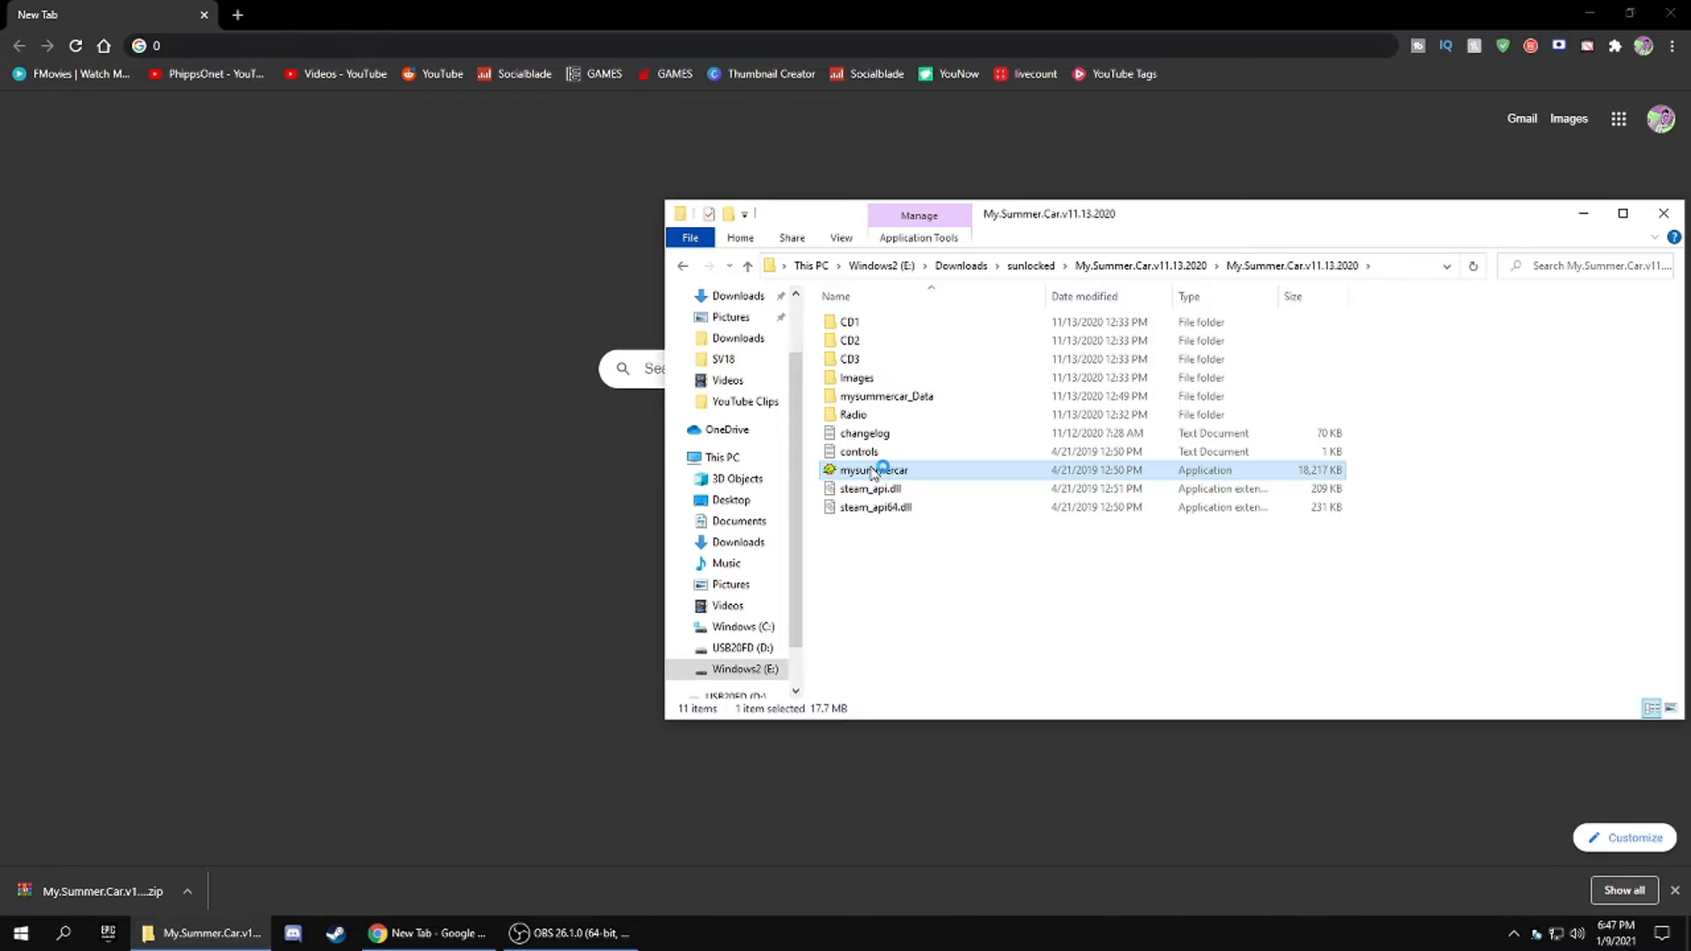
- Launch mysummercar.exe and start the game with Play! from the launcher
{"action": "double_click", "coordinate": [874, 468]}
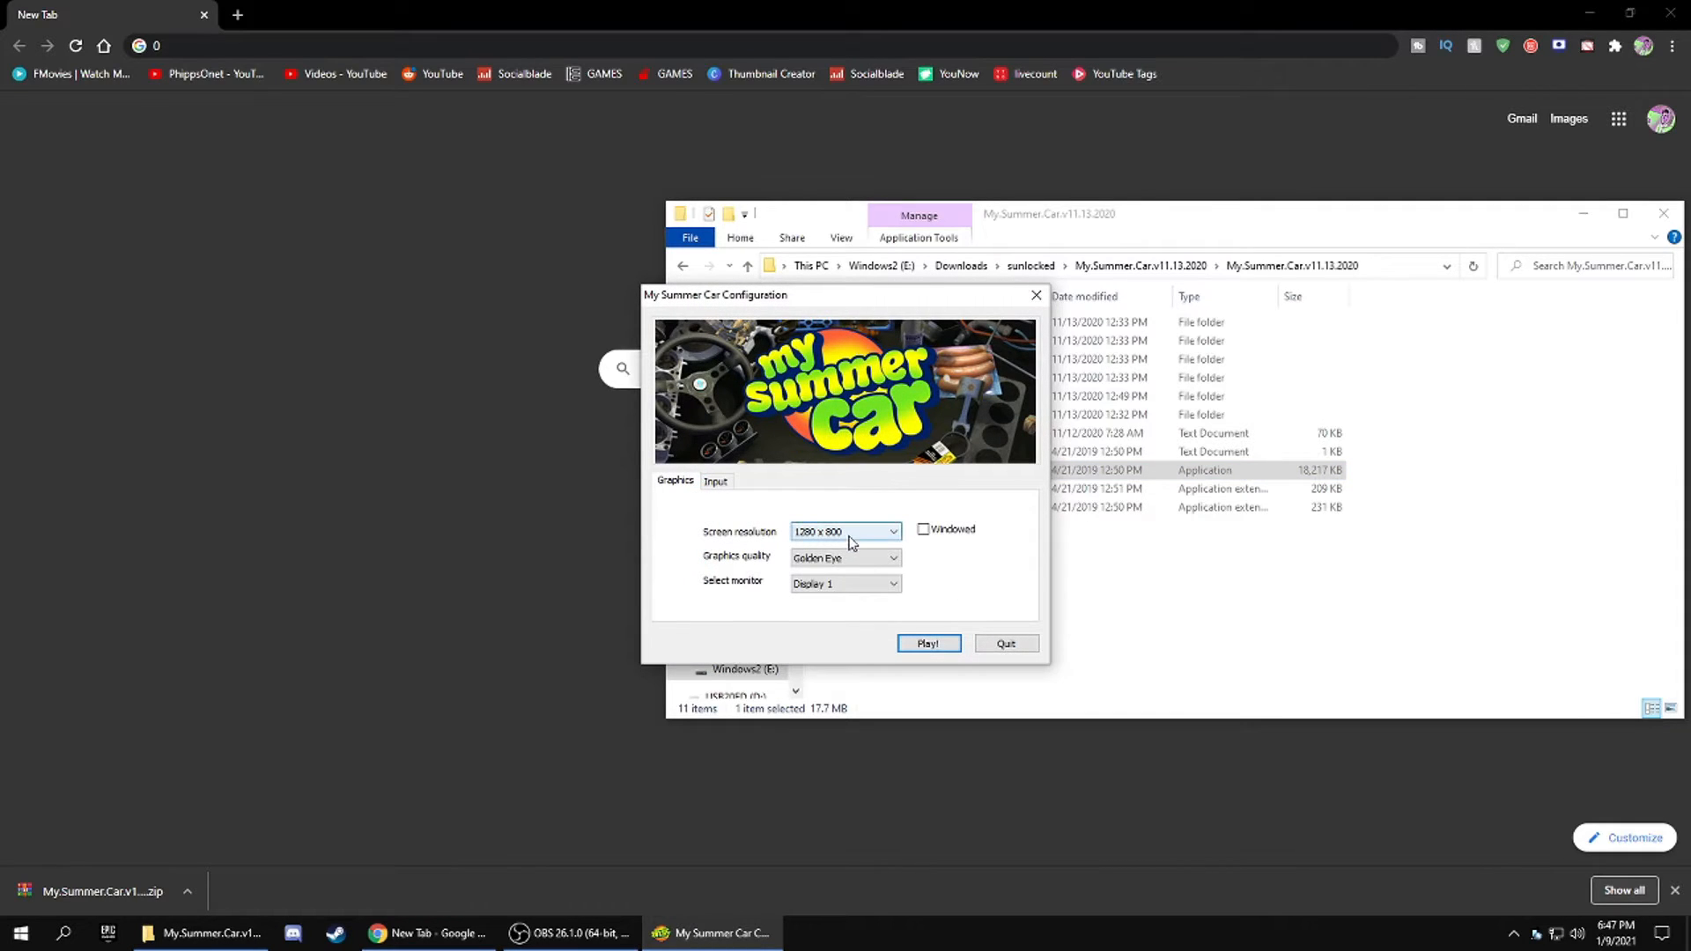
{"action": "left_click", "coordinate": [926, 644]}
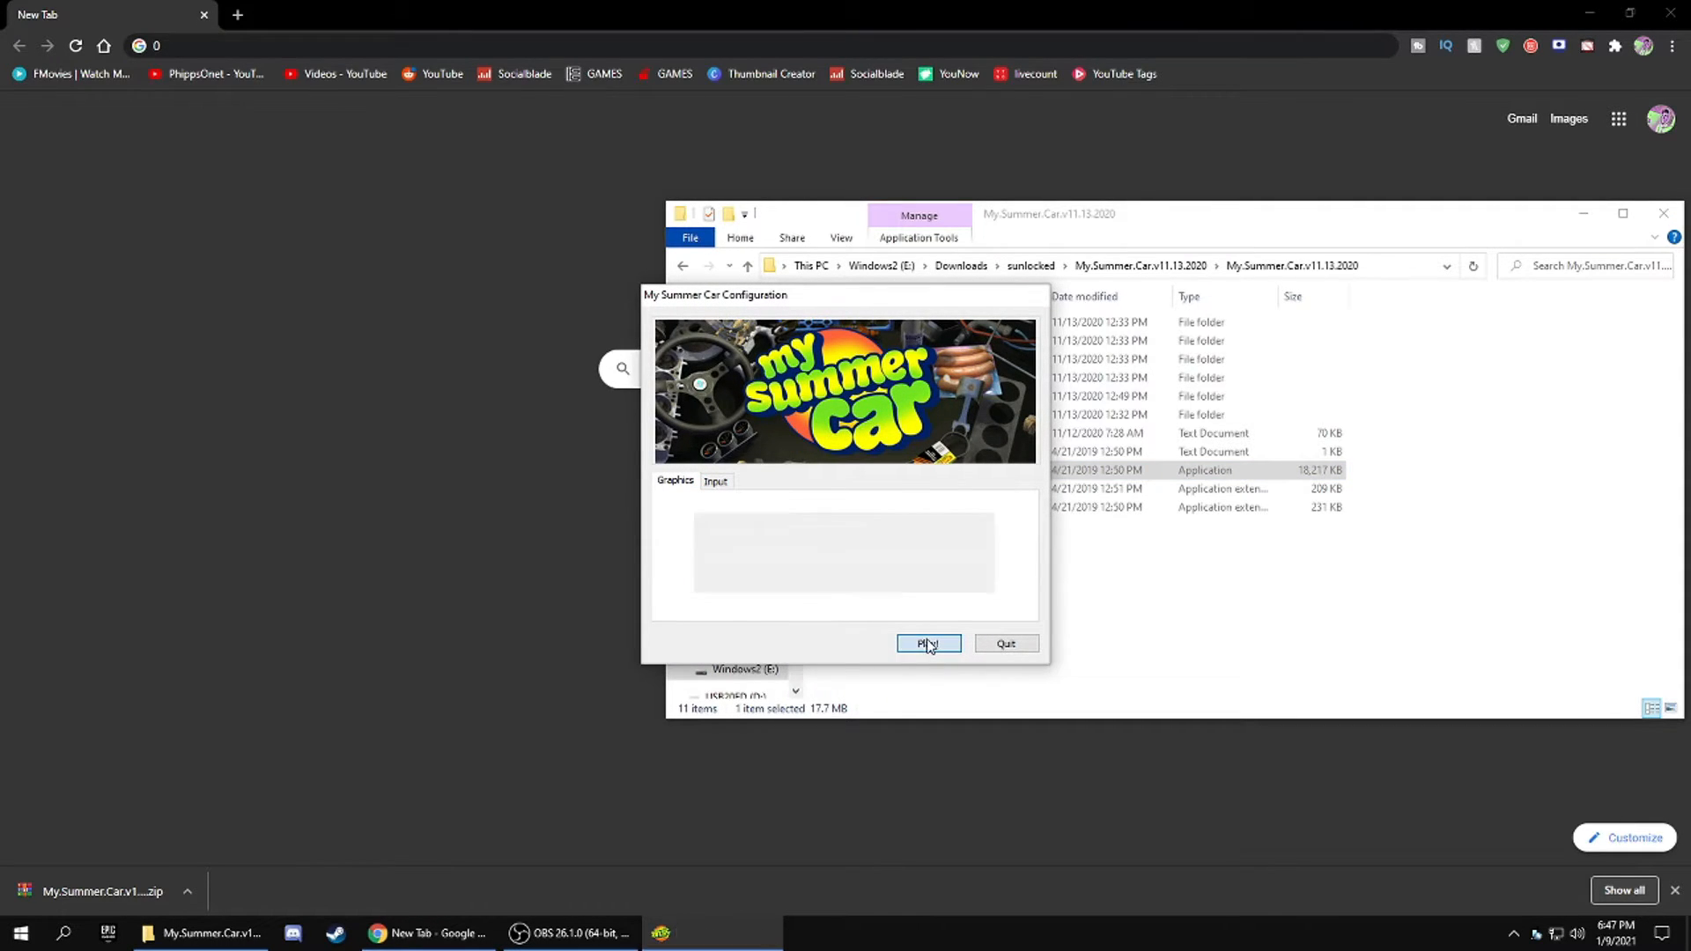
{"action": "left_click", "coordinate": [928, 645]}
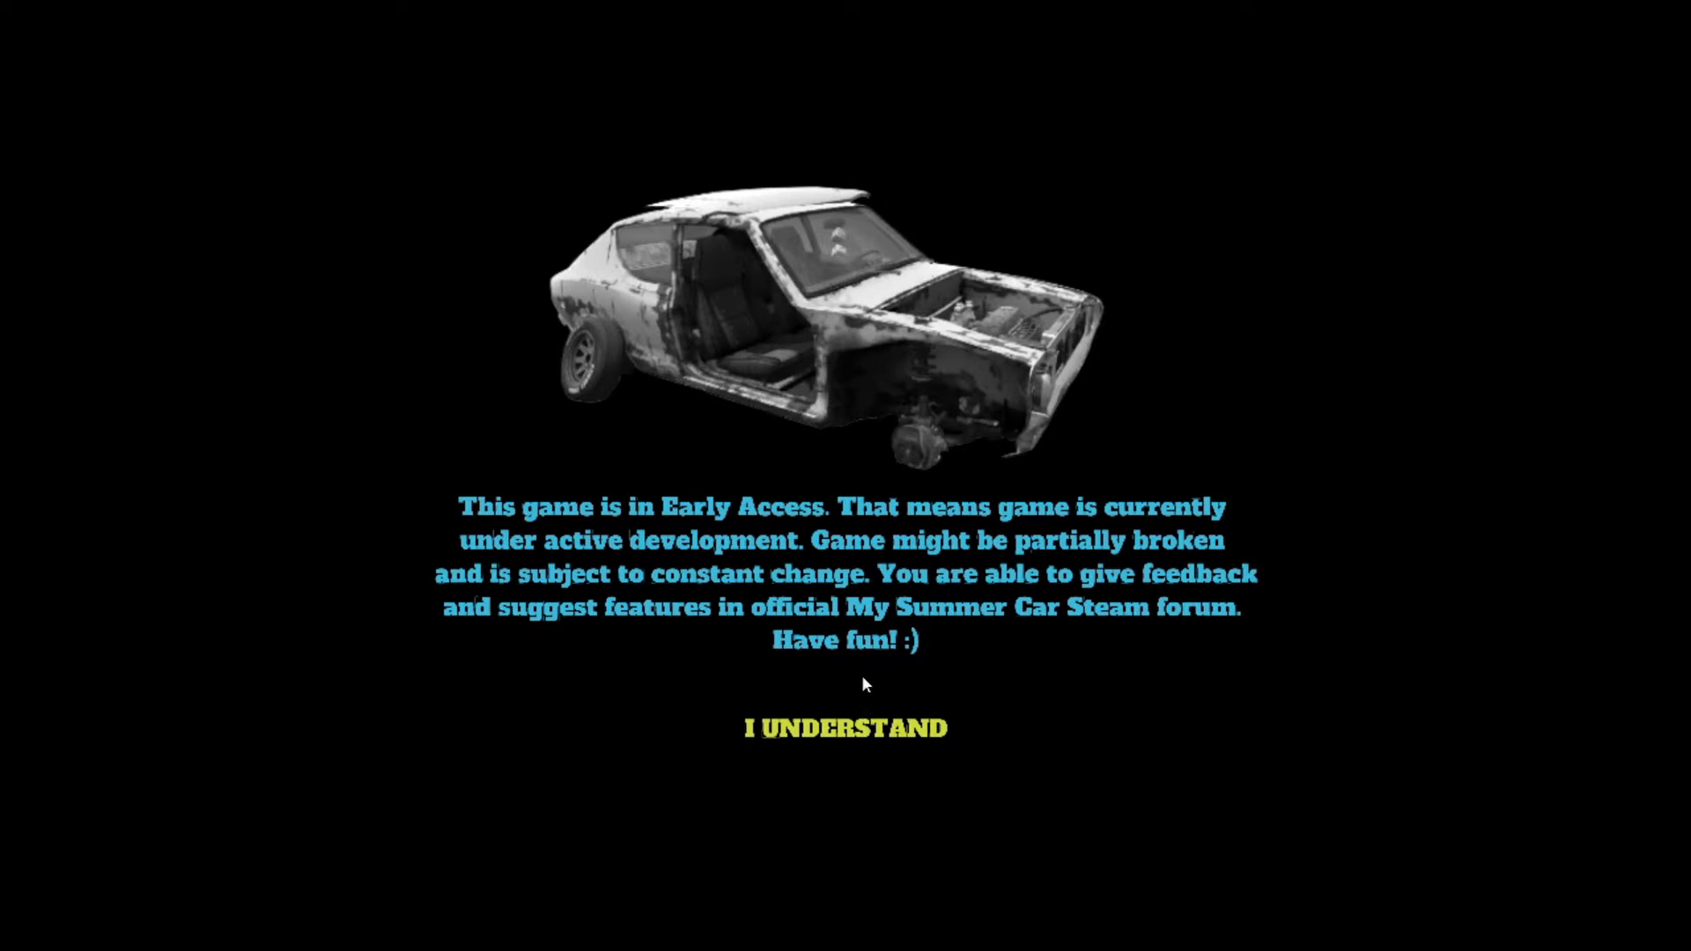
- Acknowledge the early access notice, Continue into gameplay, then bring up the settings menu with Esc
{"action": "left_click", "coordinate": [844, 727]}
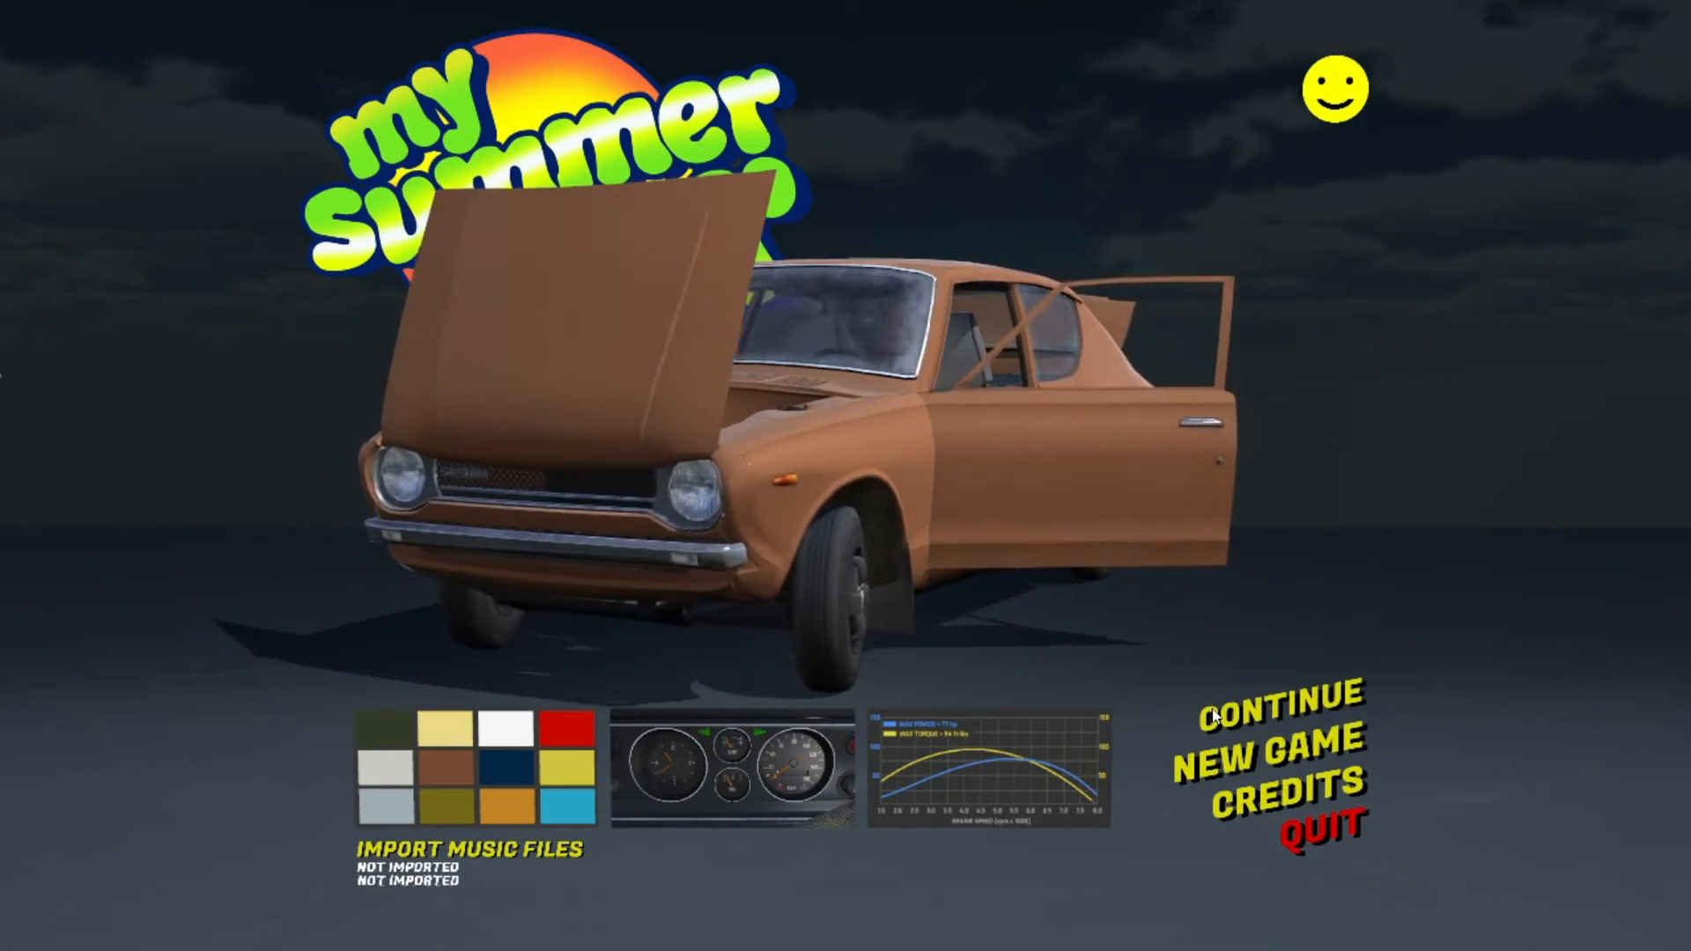
{"action": "left_click", "coordinate": [1270, 745]}
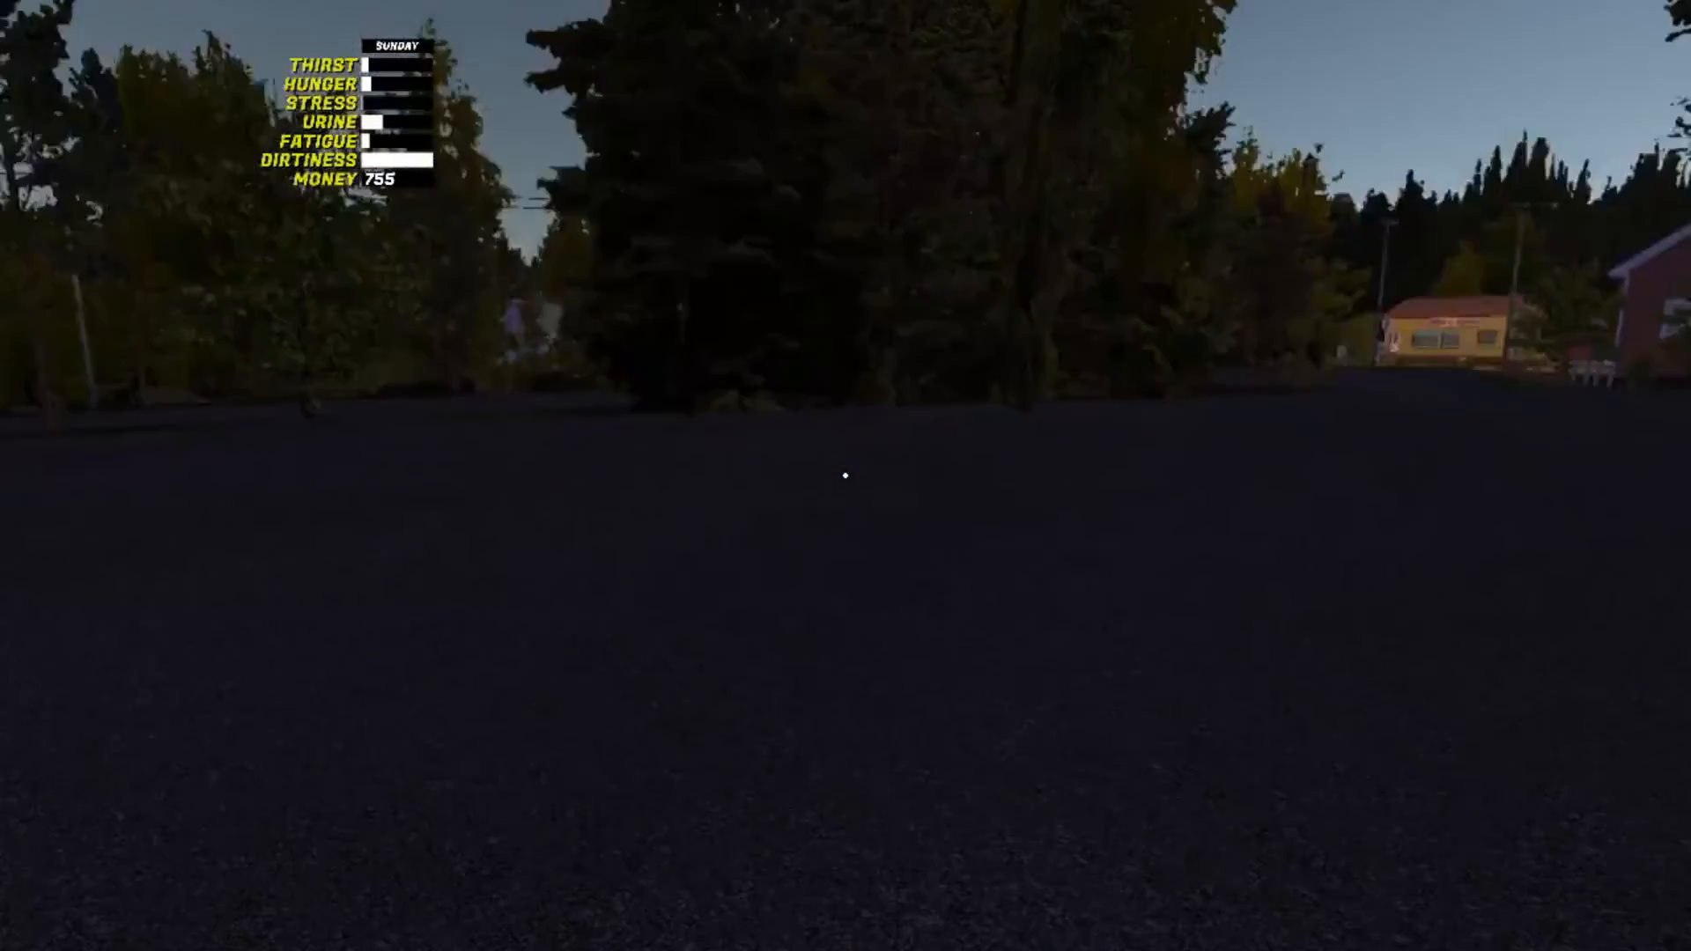
{"action": "mouse_move", "coordinate": [846, 477]}
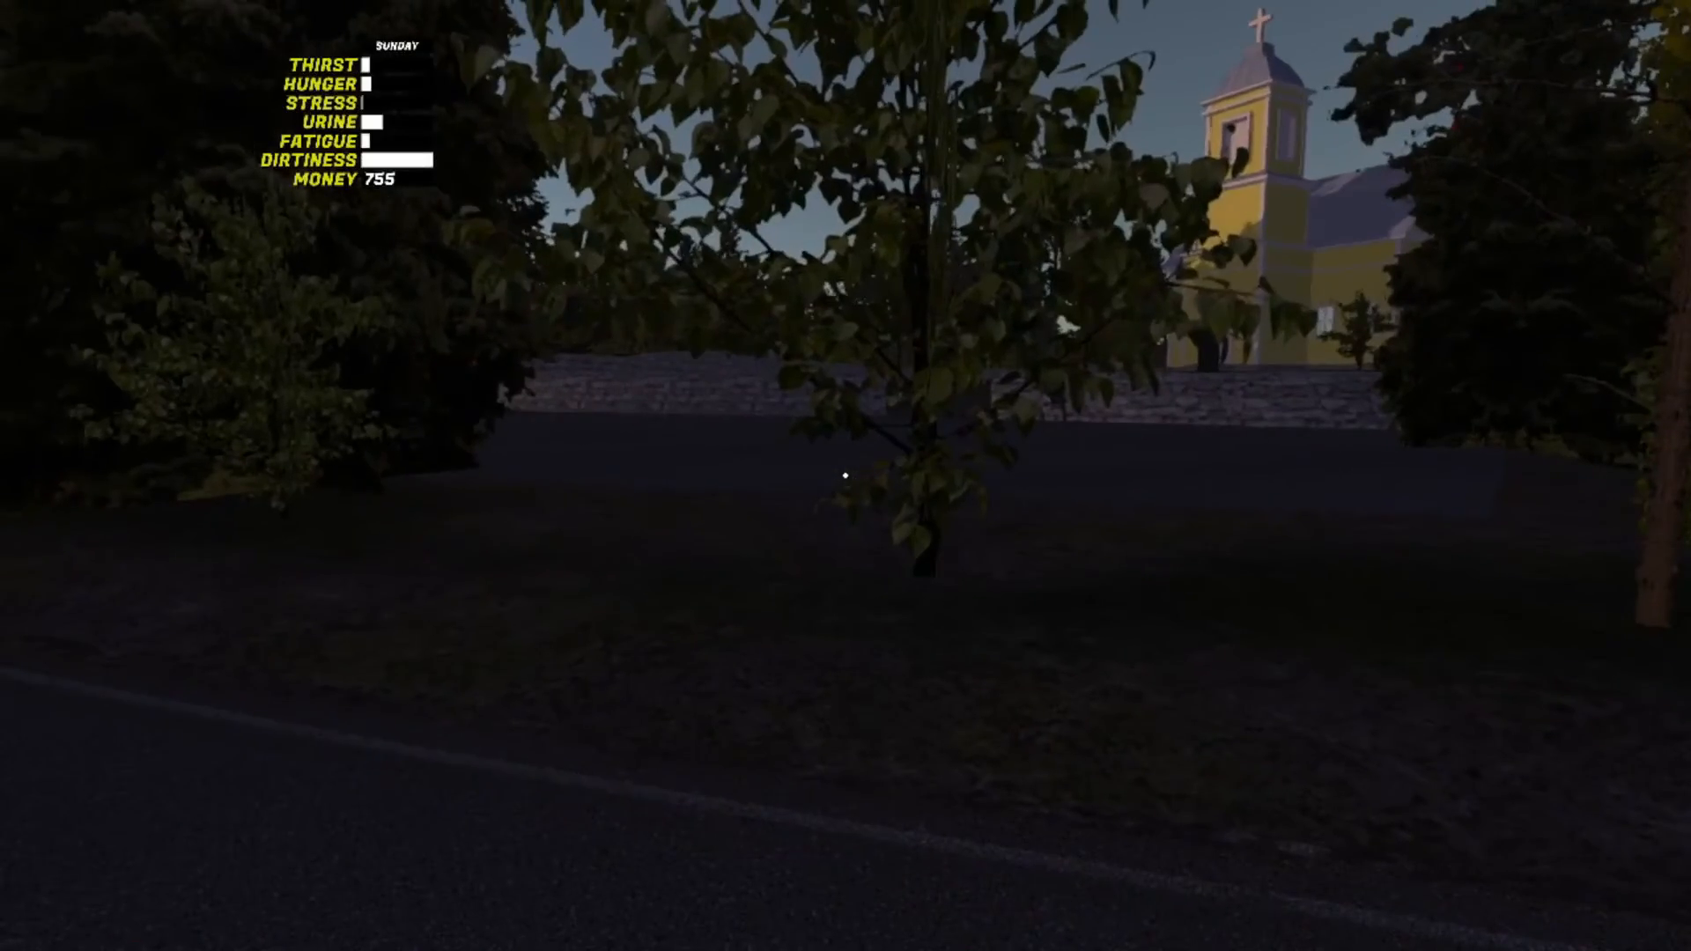
{"action": "key", "text": "Escape"}
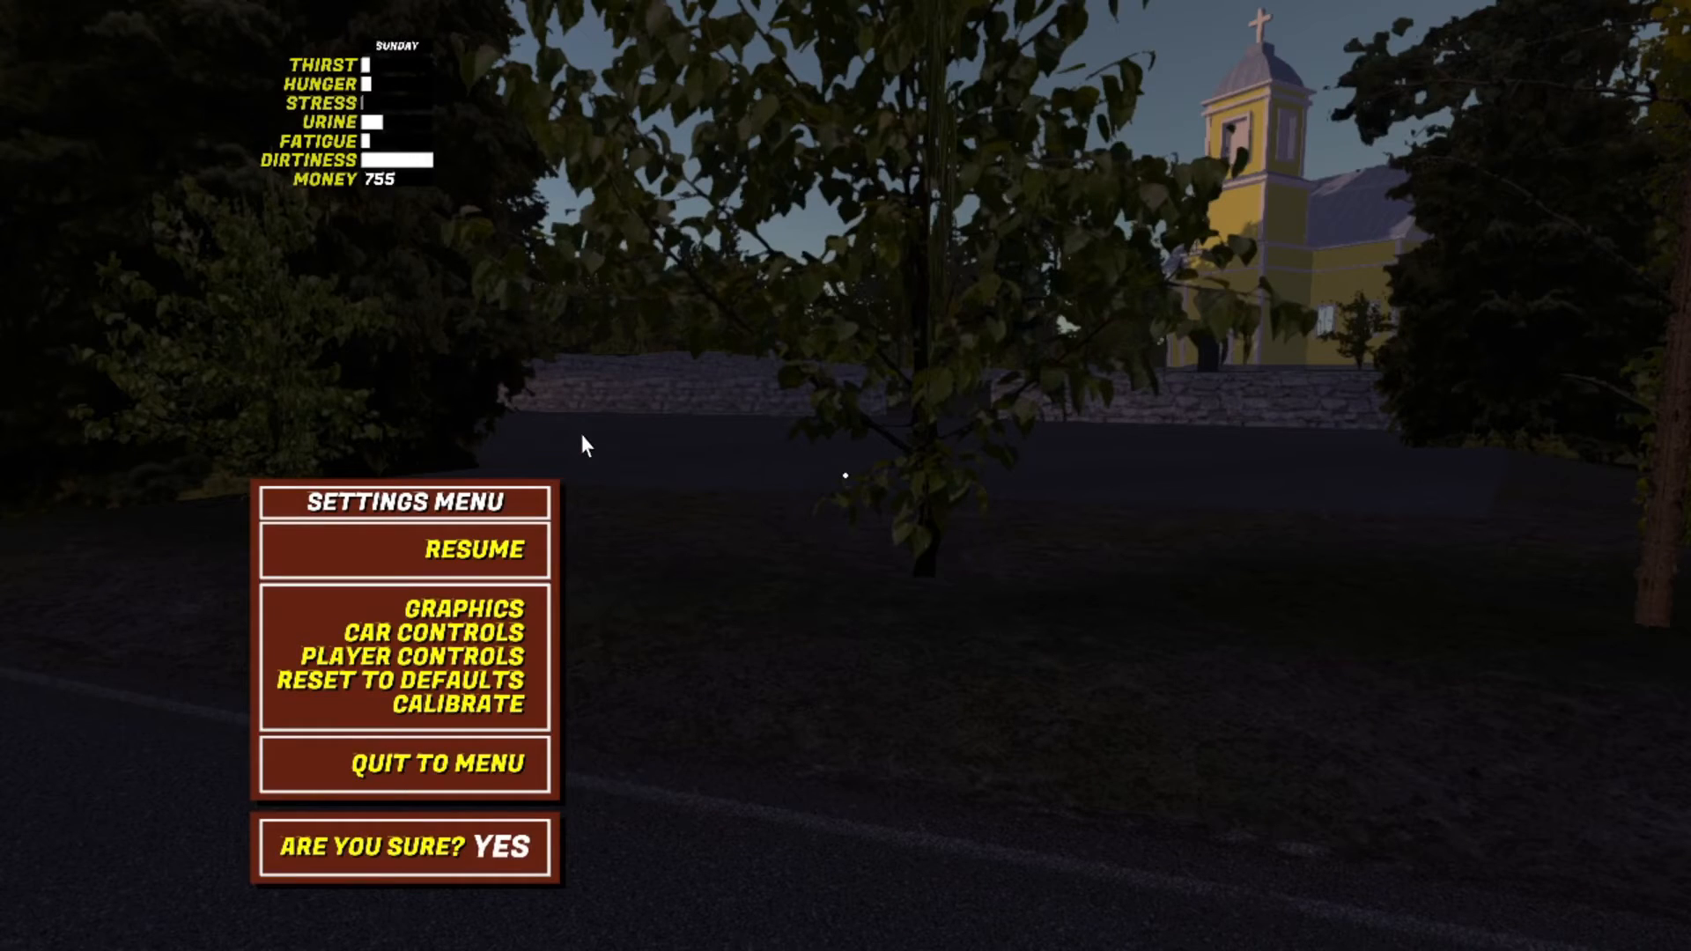